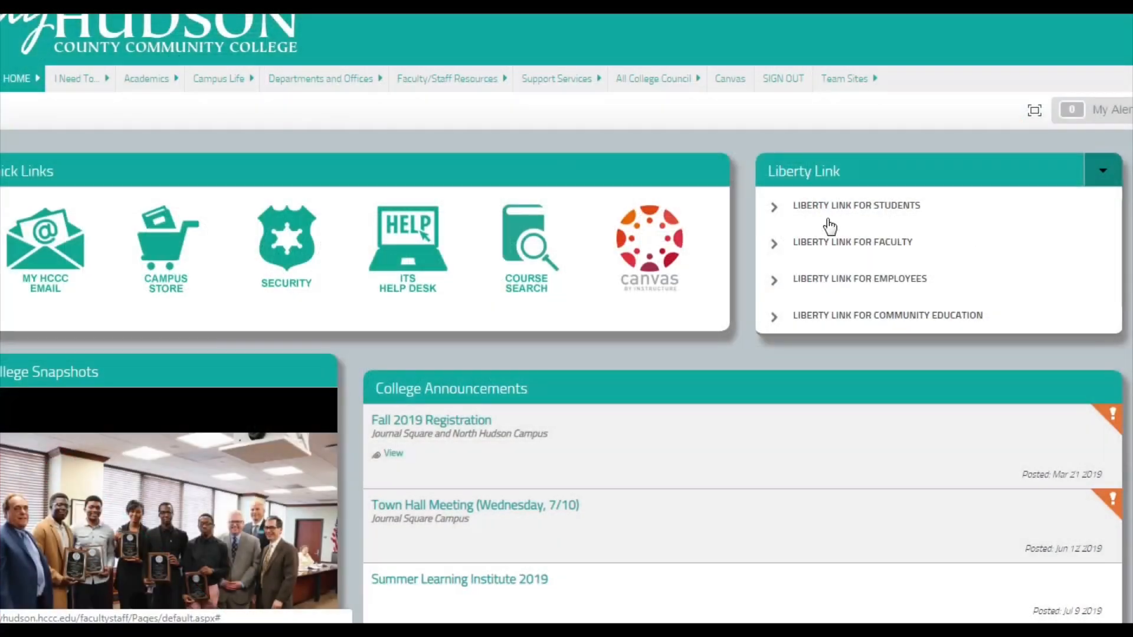
Navigate from Liberty Link for Students through My Academic Planning to Student Academic Planning.
click(856, 205)
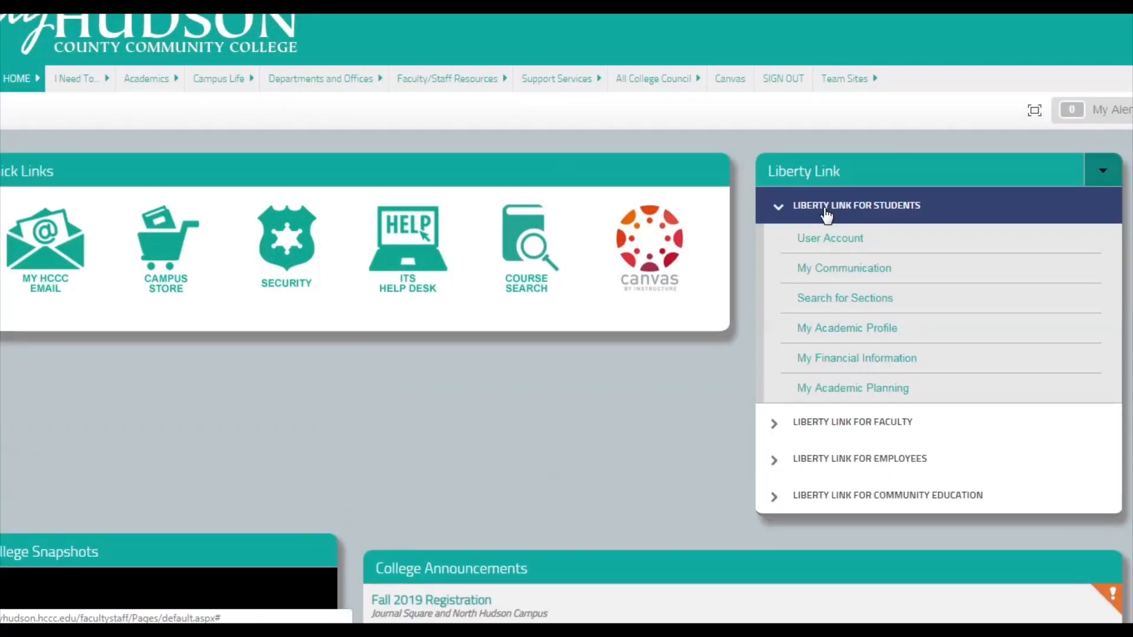
click(852, 387)
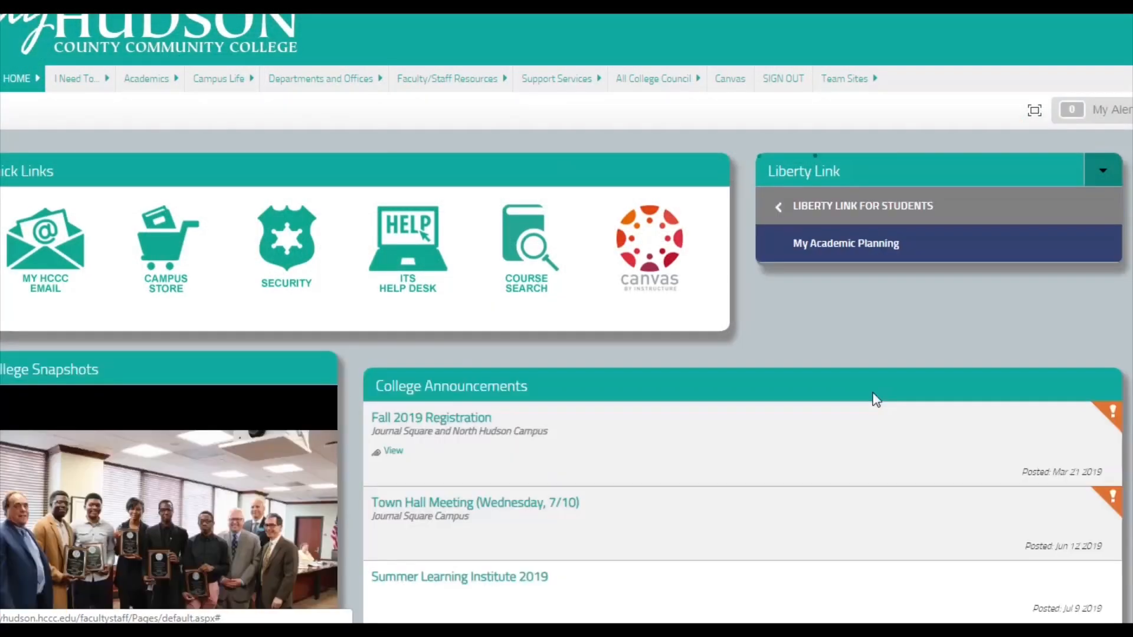
click(845, 243)
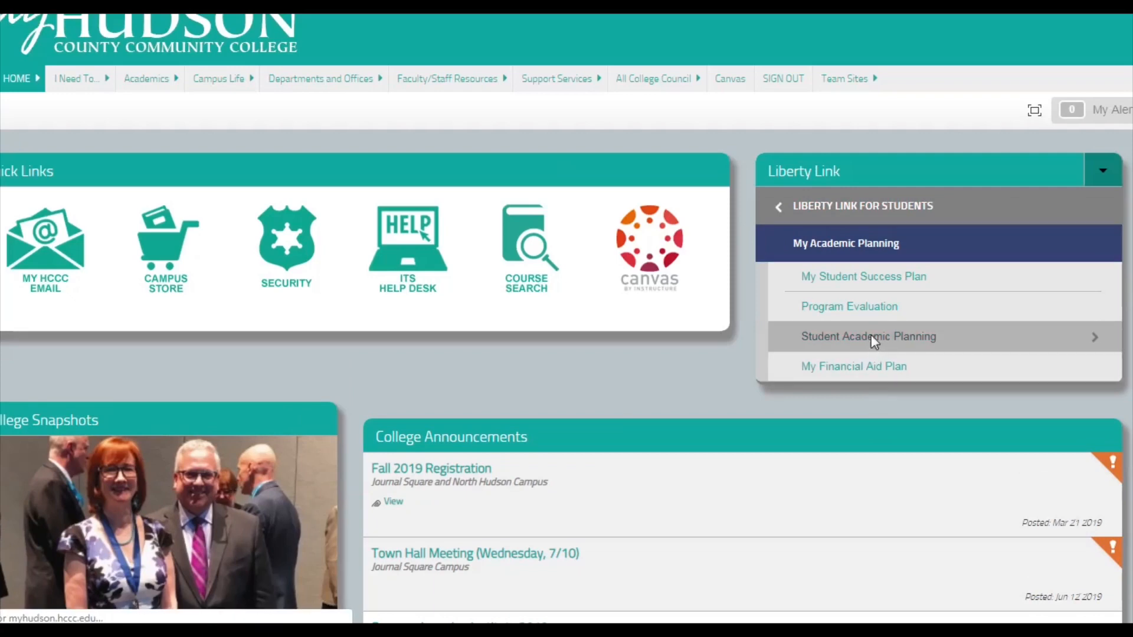
click(868, 337)
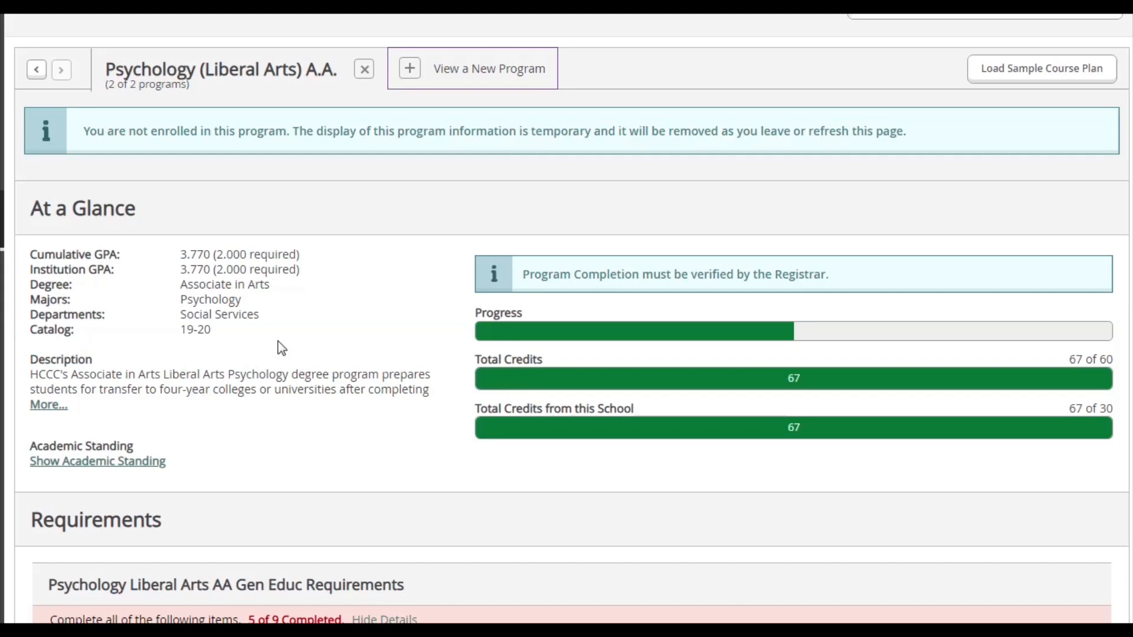
mouse_move(262, 336)
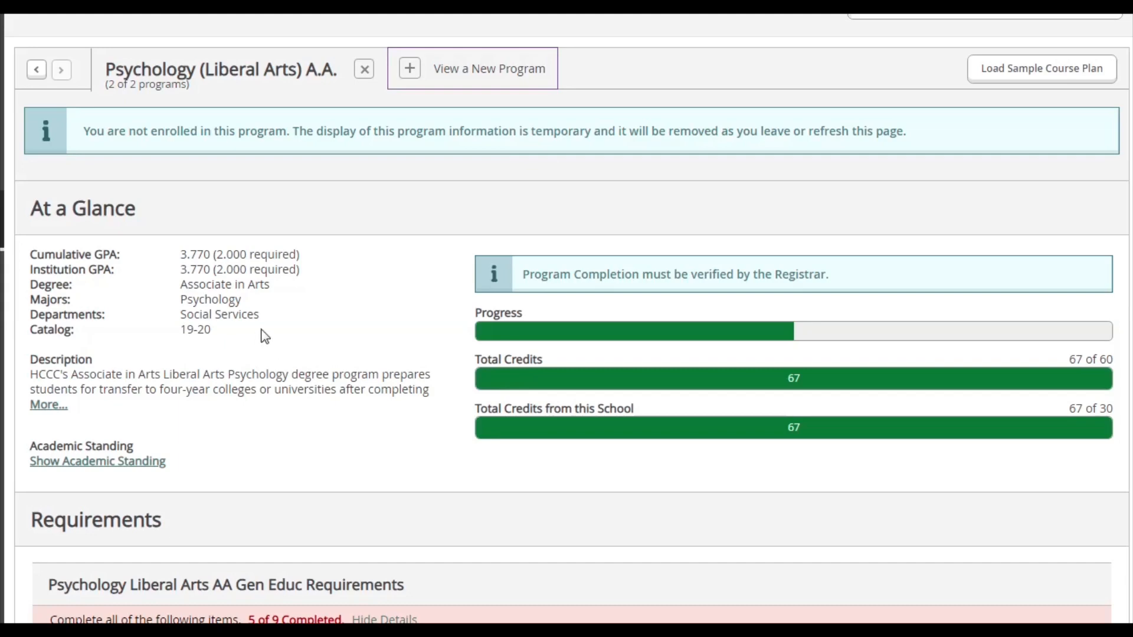
scroll(down, 3)
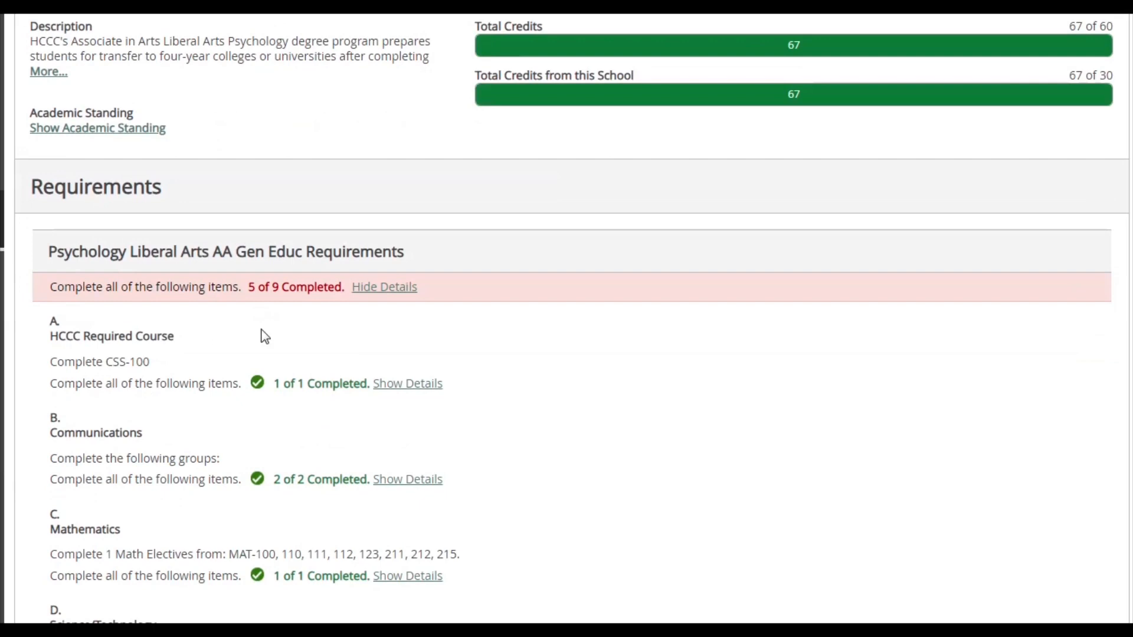
scroll(down, 3)
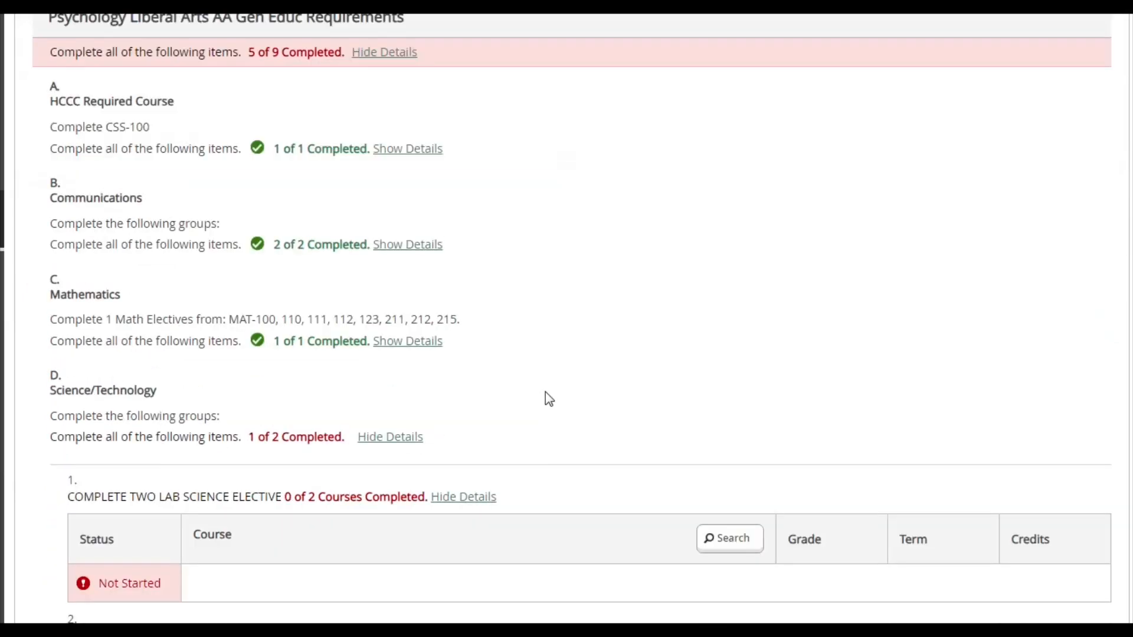
scroll(down, 3)
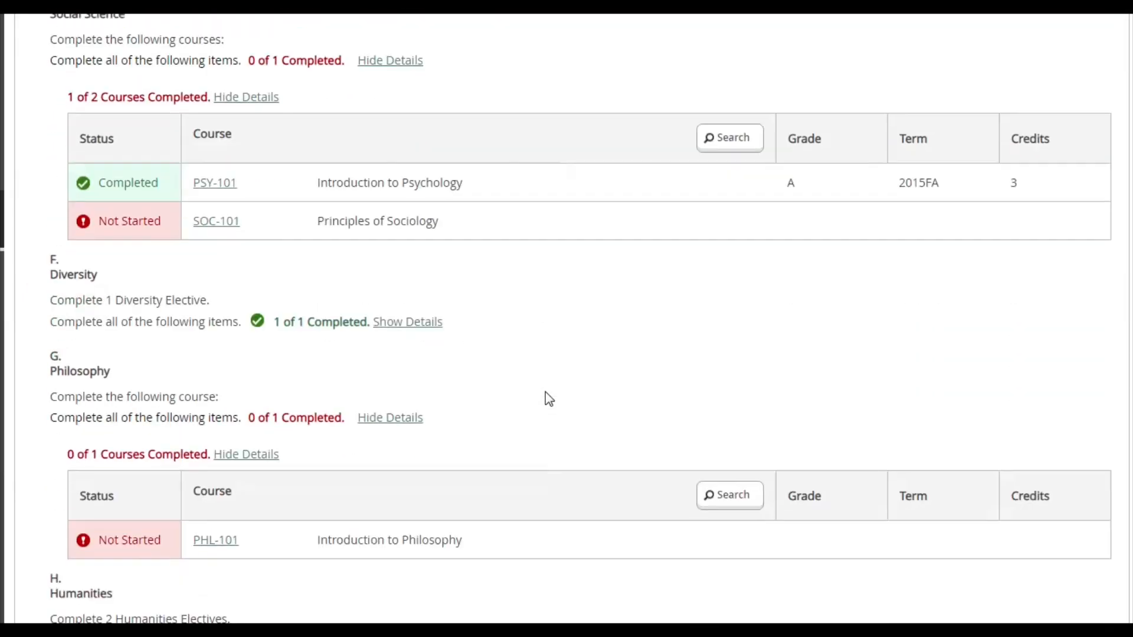
scroll(down, 3)
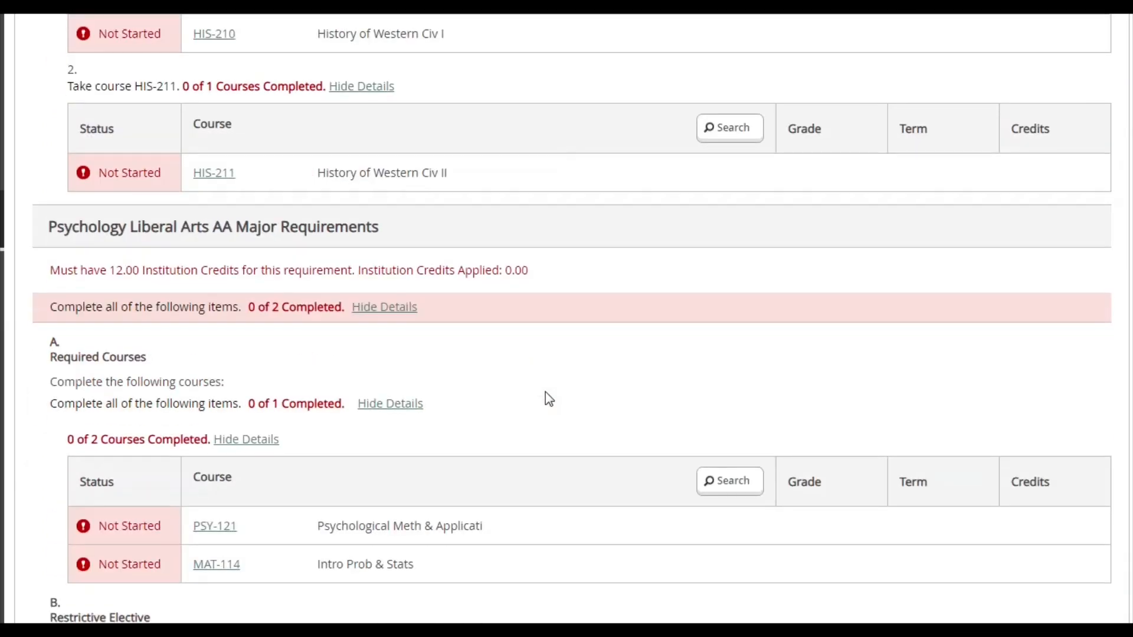
mouse_move(553, 320)
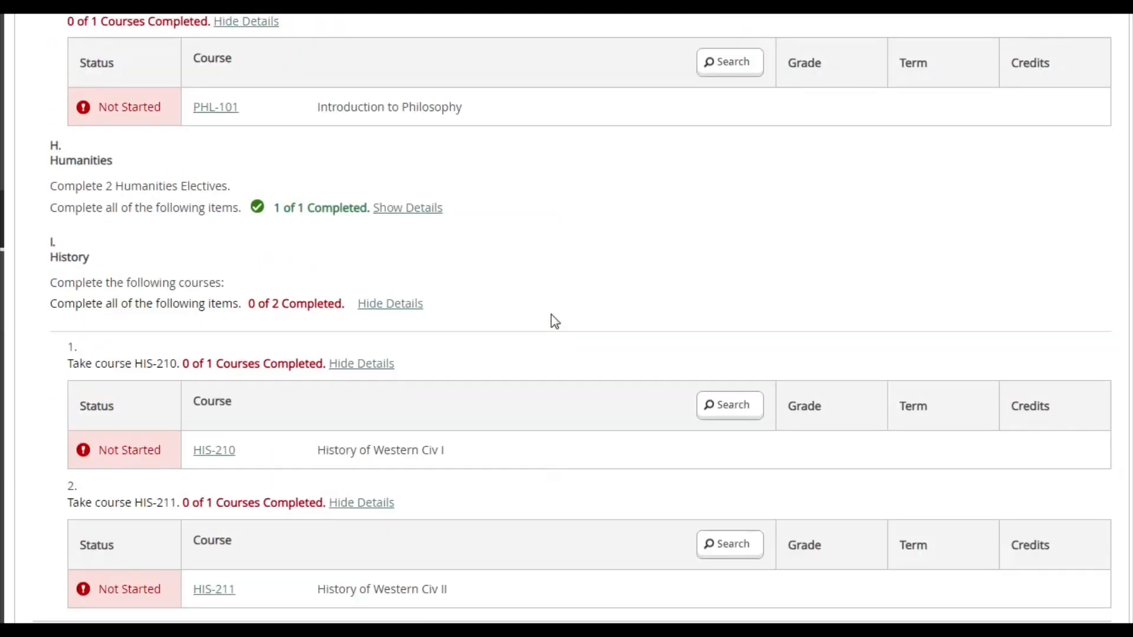
scroll(up, 3)
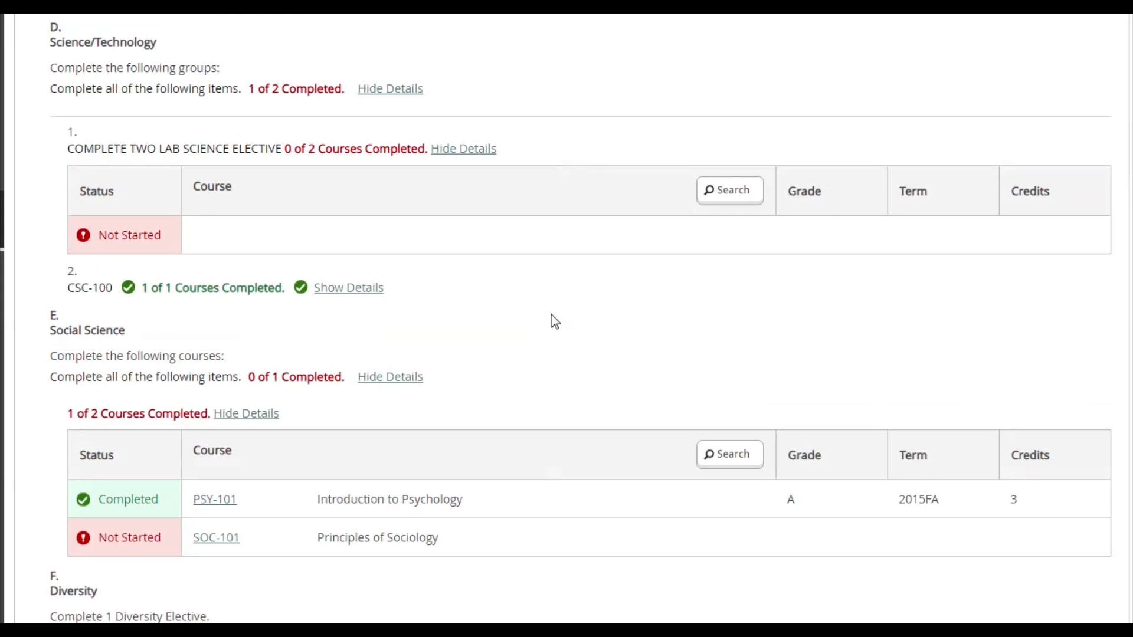
scroll(down, 3)
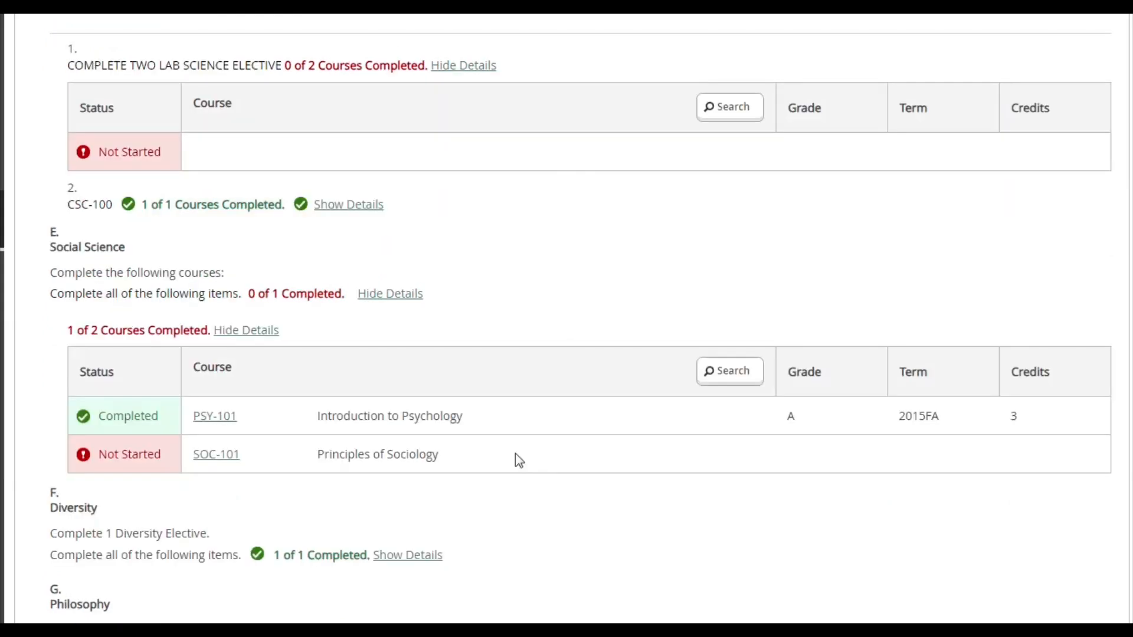
mouse_move(137, 478)
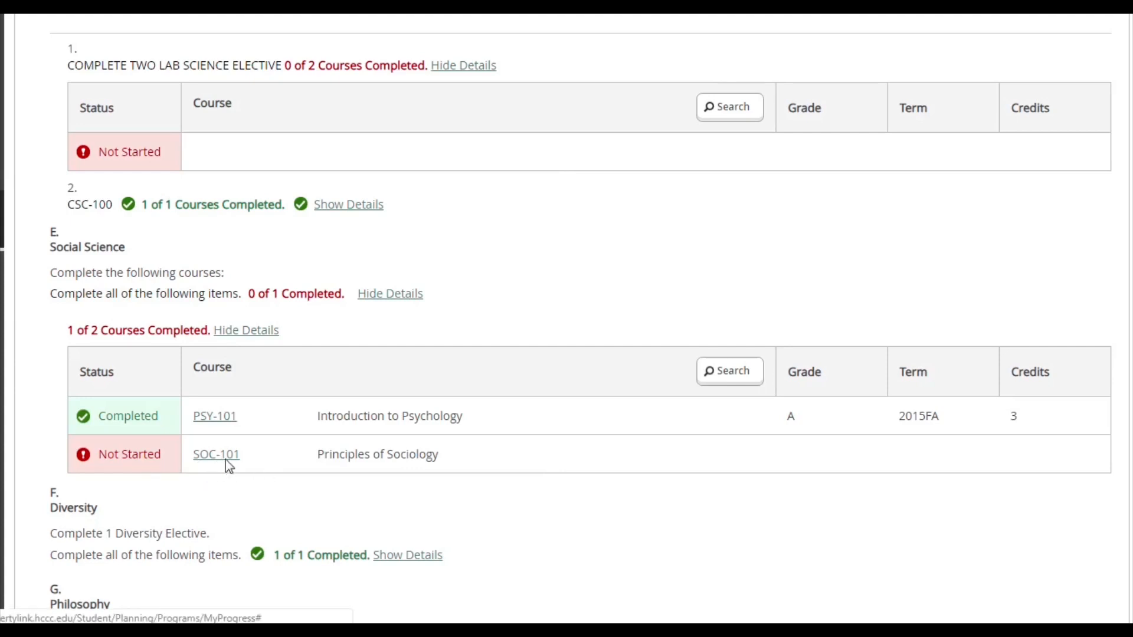
Search SOC-101 Principles of Sociology and add it to the Fall 2019 term plan.
click(215, 454)
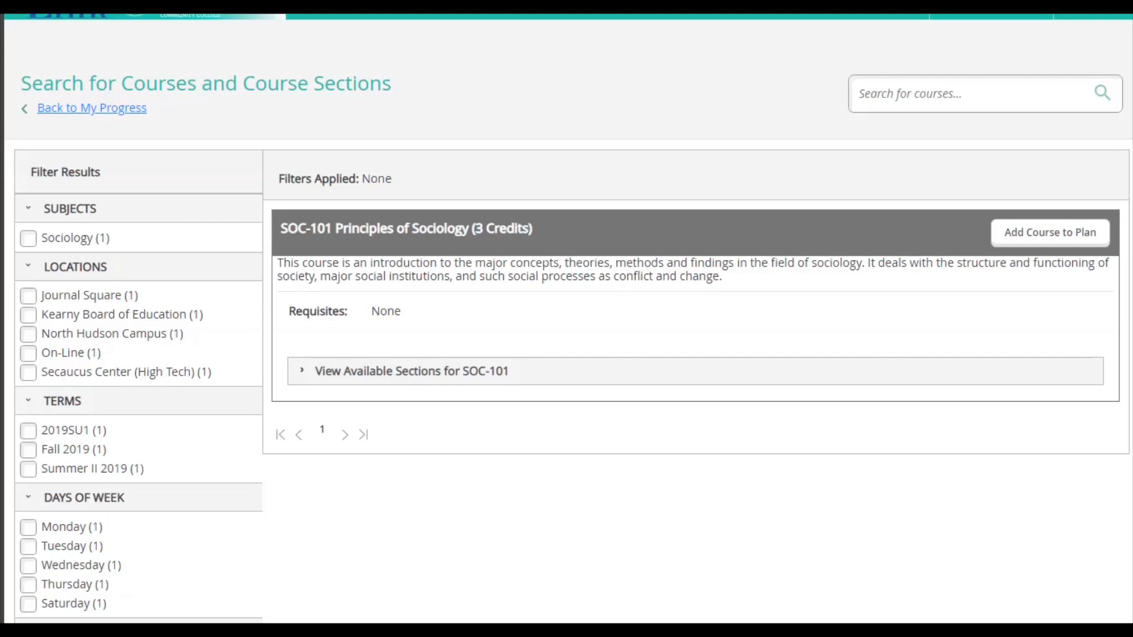
mouse_move(898, 486)
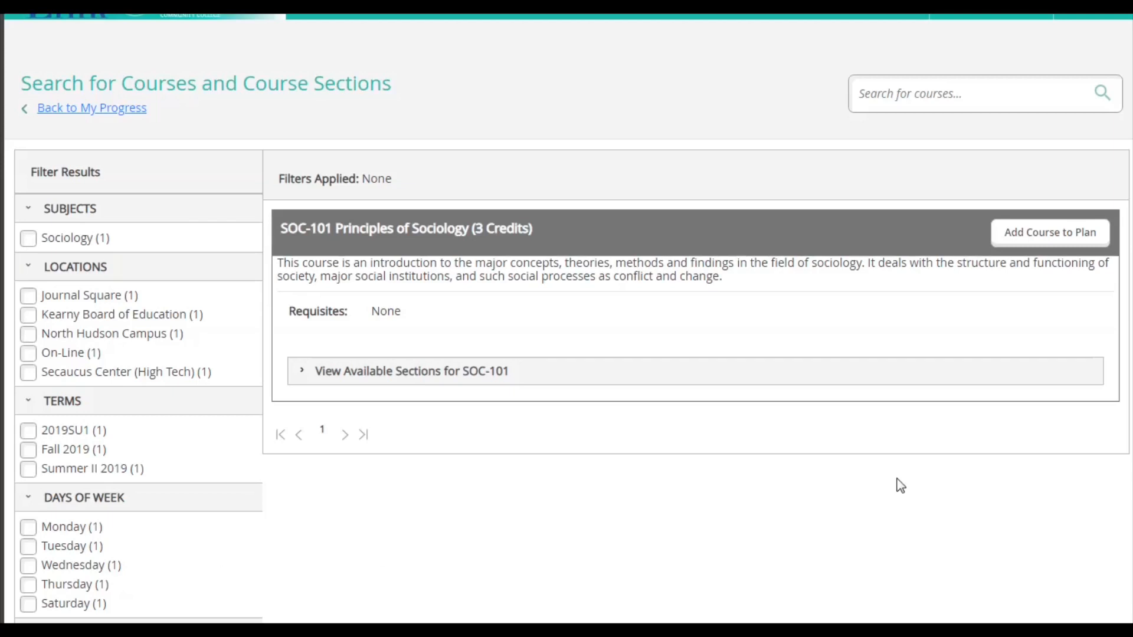
click(1049, 233)
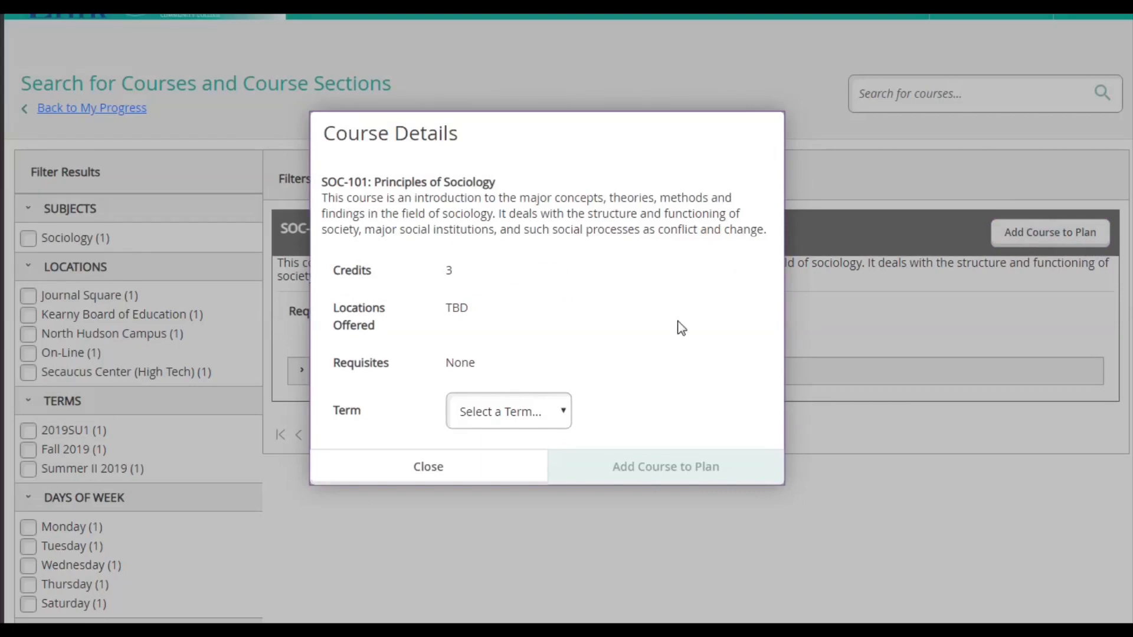
click(509, 411)
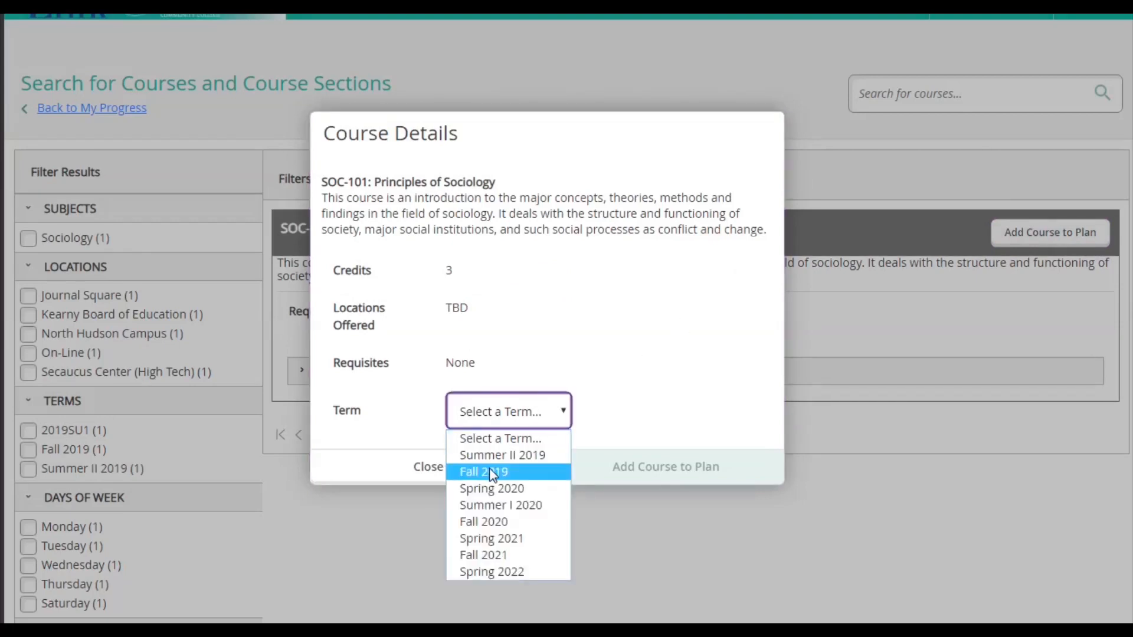
click(665, 466)
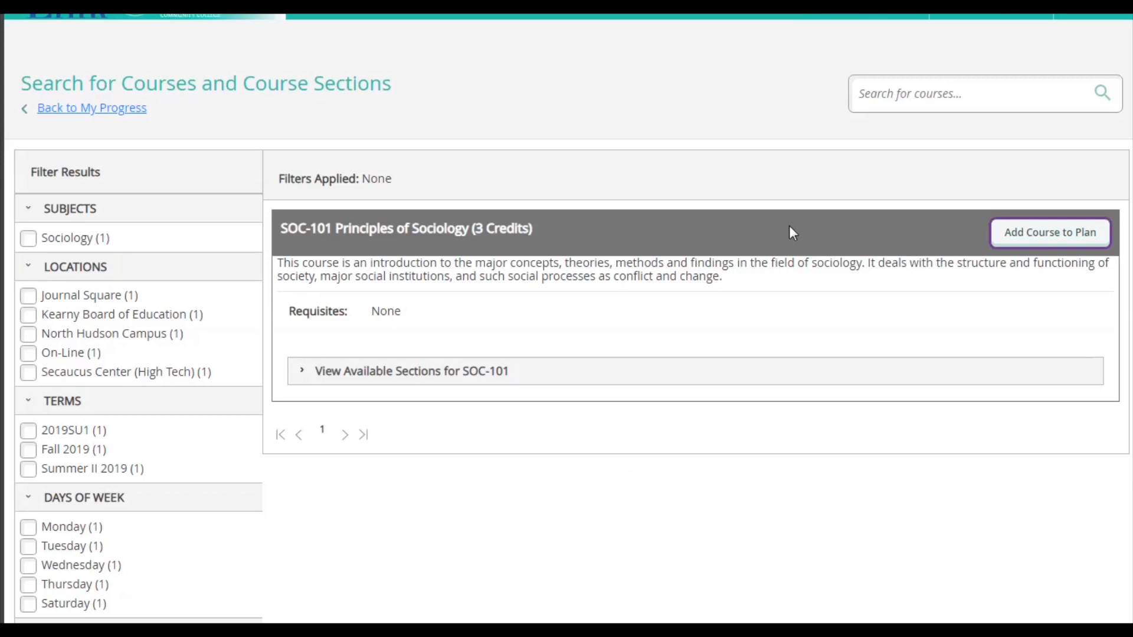
click(91, 108)
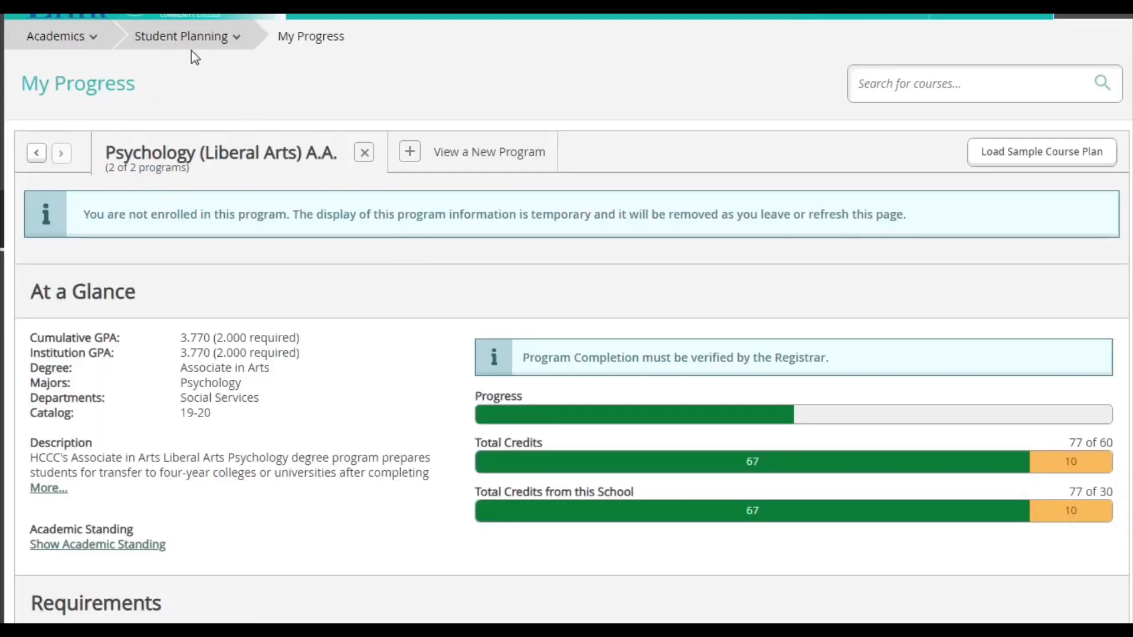
click(184, 36)
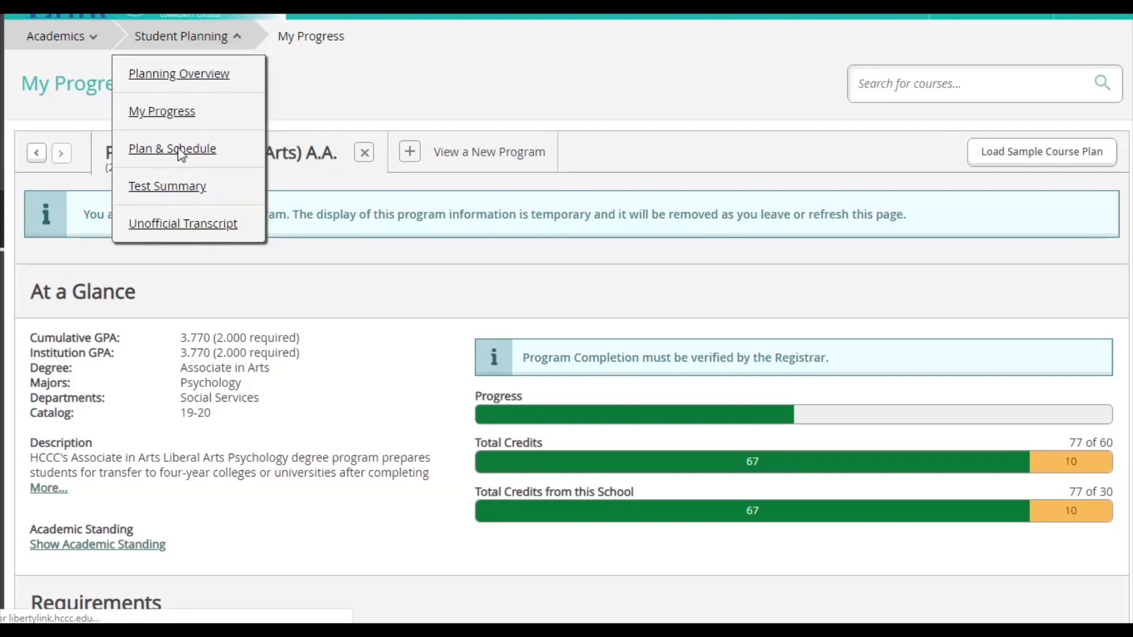
click(171, 148)
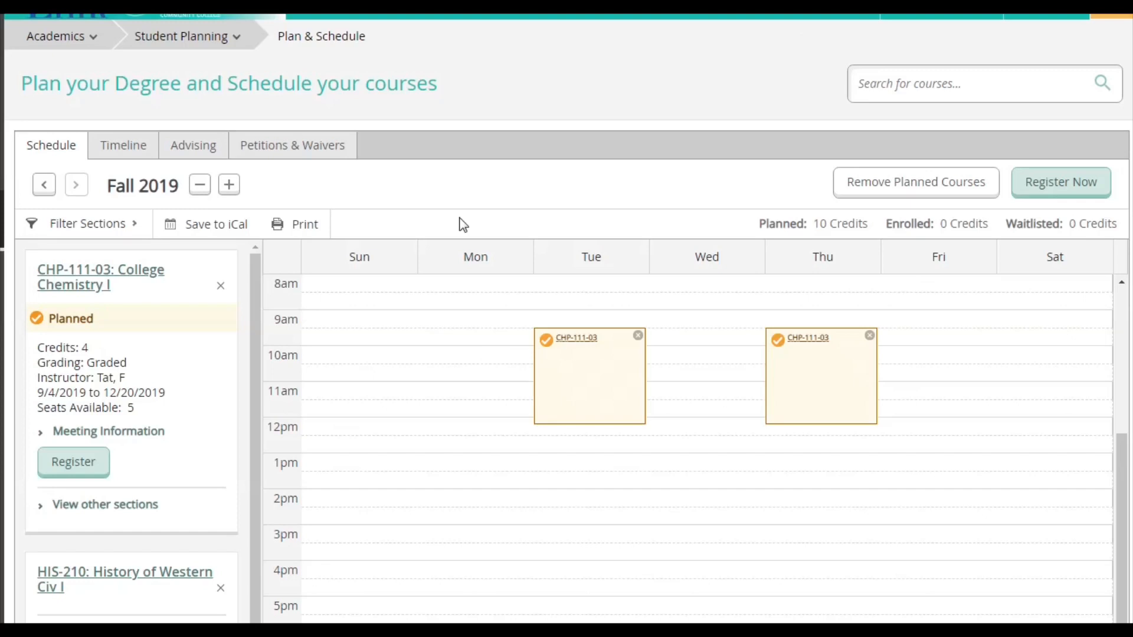
mouse_move(367, 412)
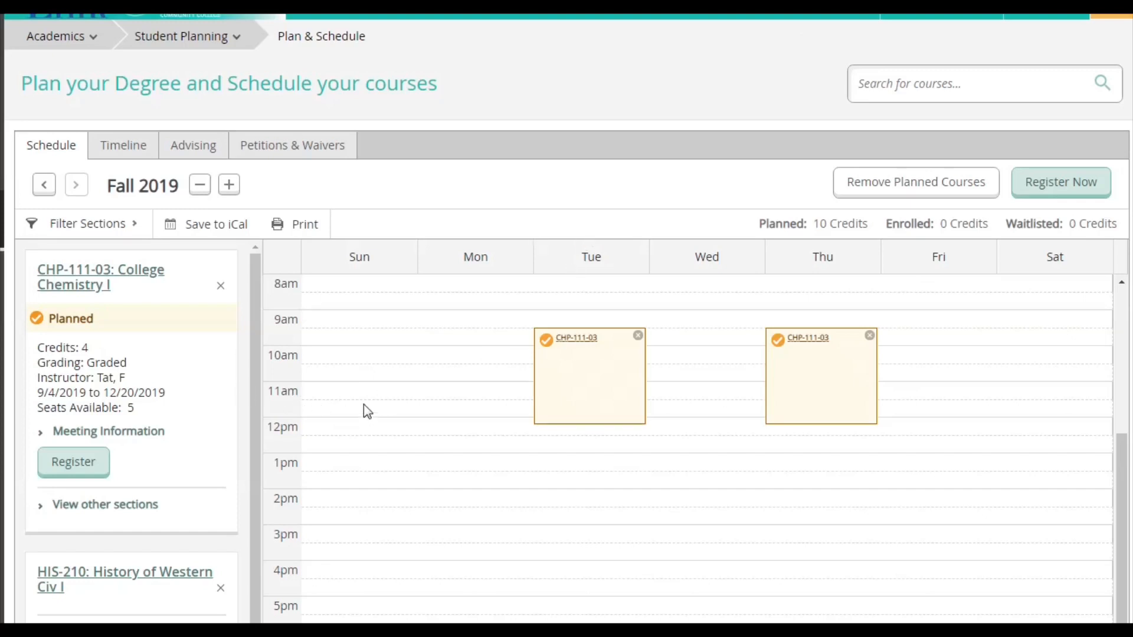
mouse_move(360, 401)
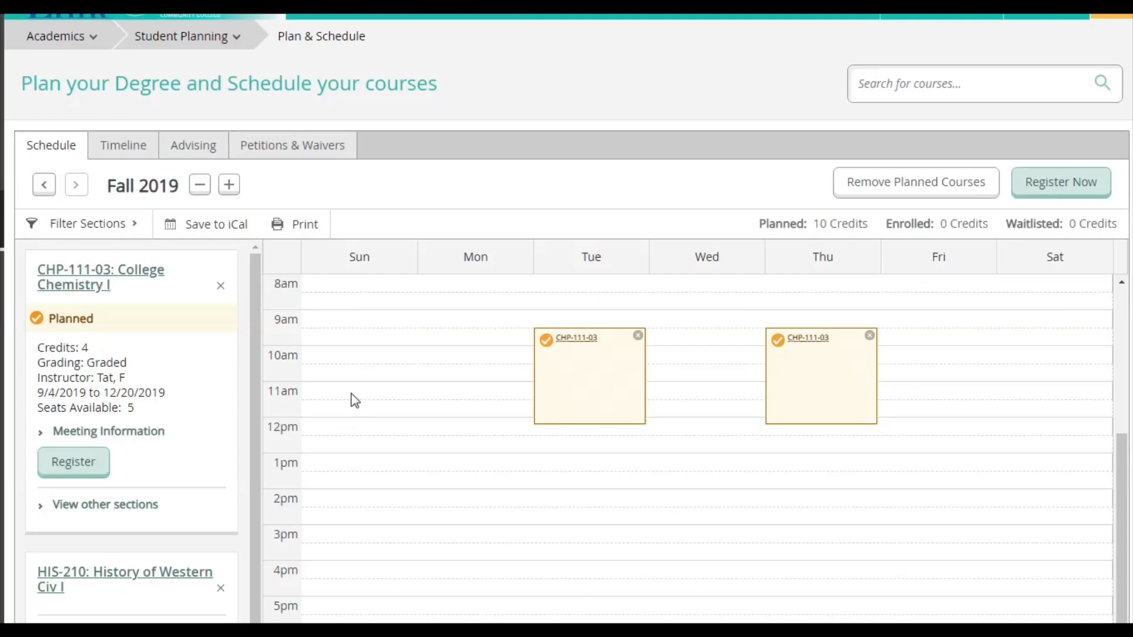
mouse_move(472, 413)
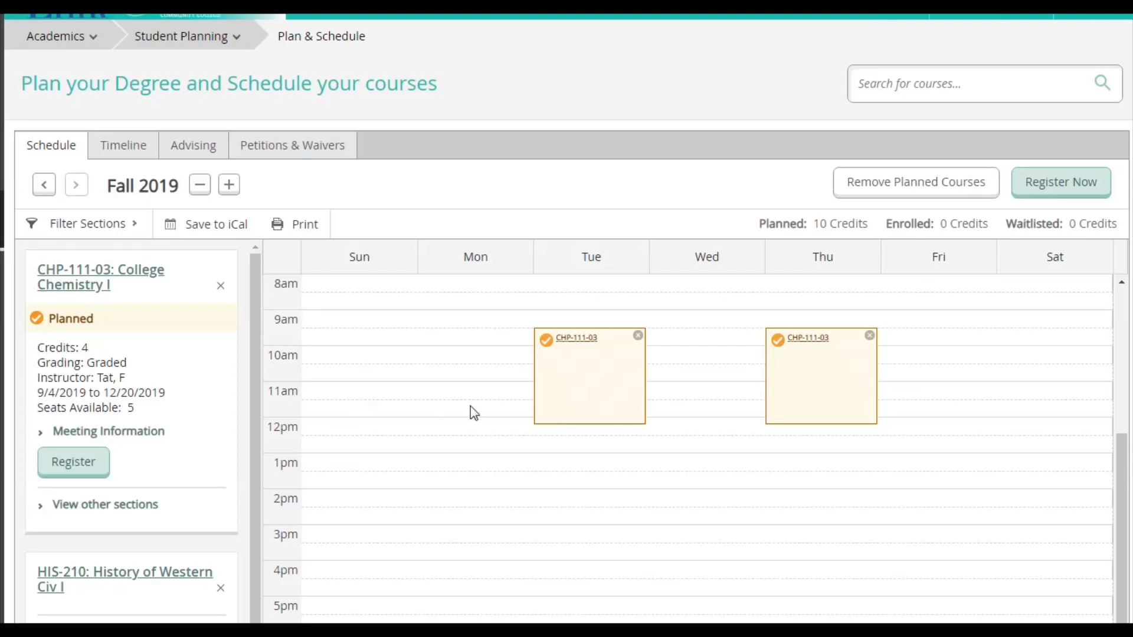
mouse_move(58, 340)
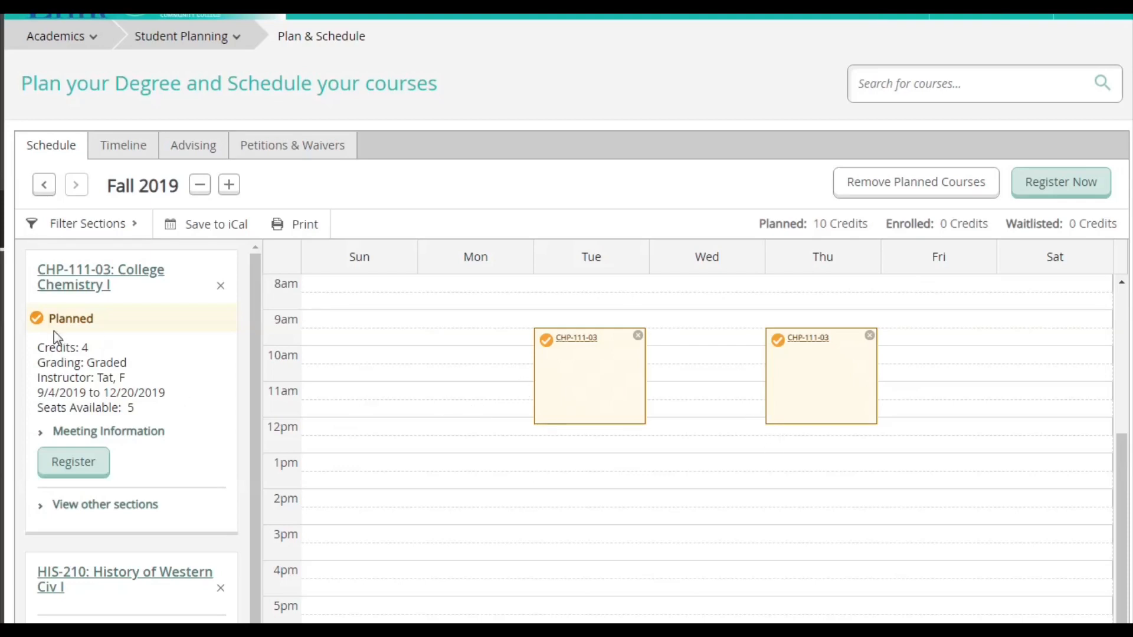
mouse_move(89, 338)
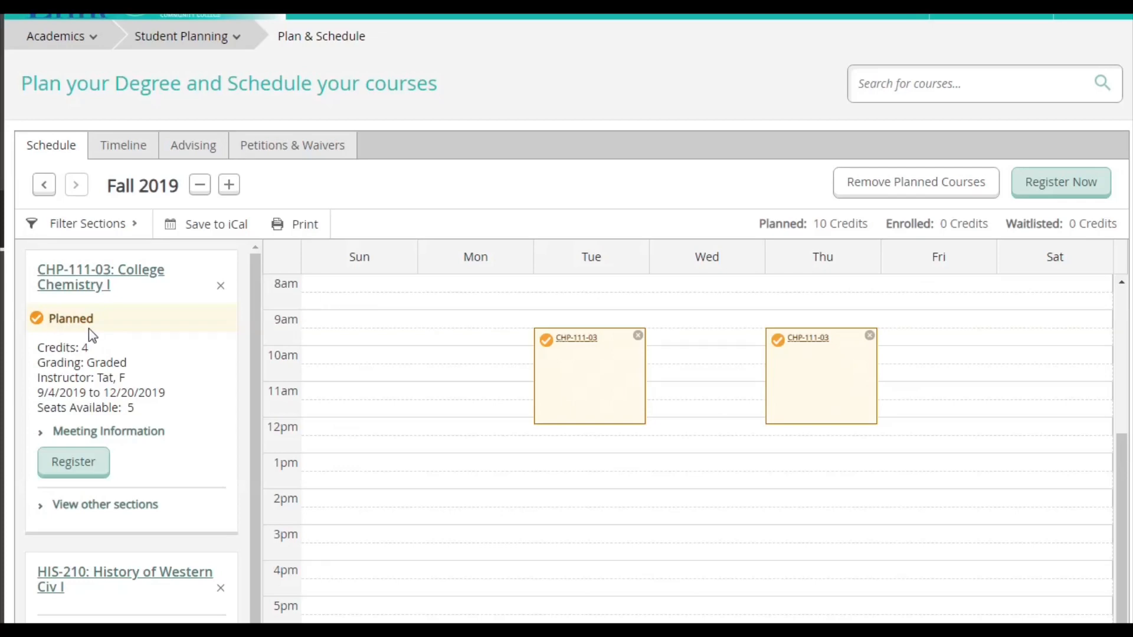
scroll(down, 3)
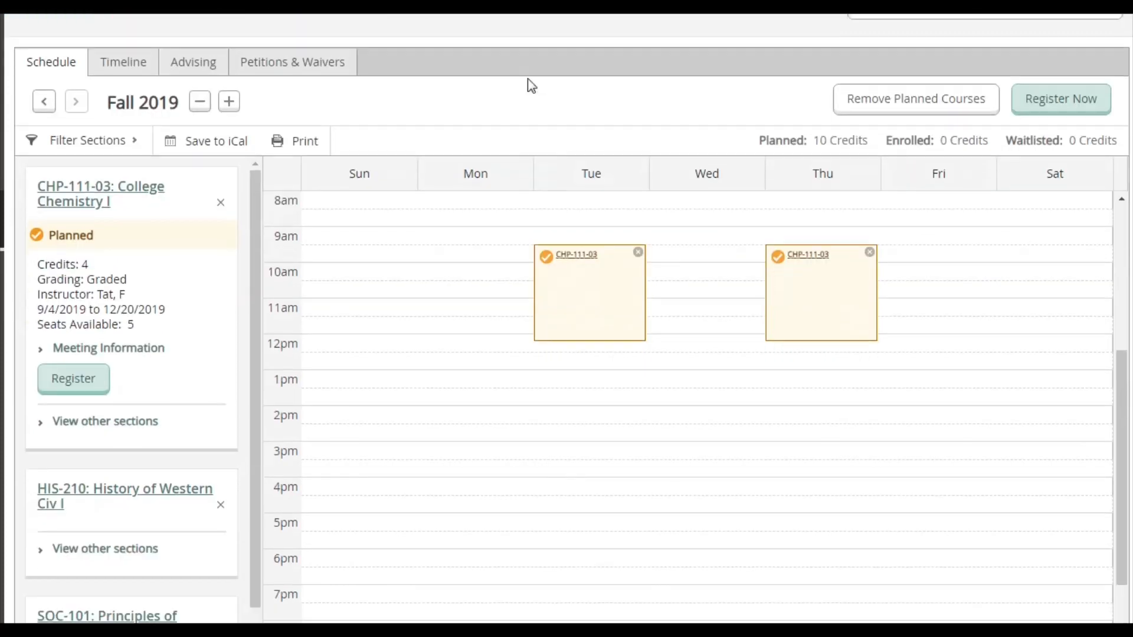
Scroll to reveal the other SOC-101 sections listed on the Fall 2019 calendar.
scroll(down, 3)
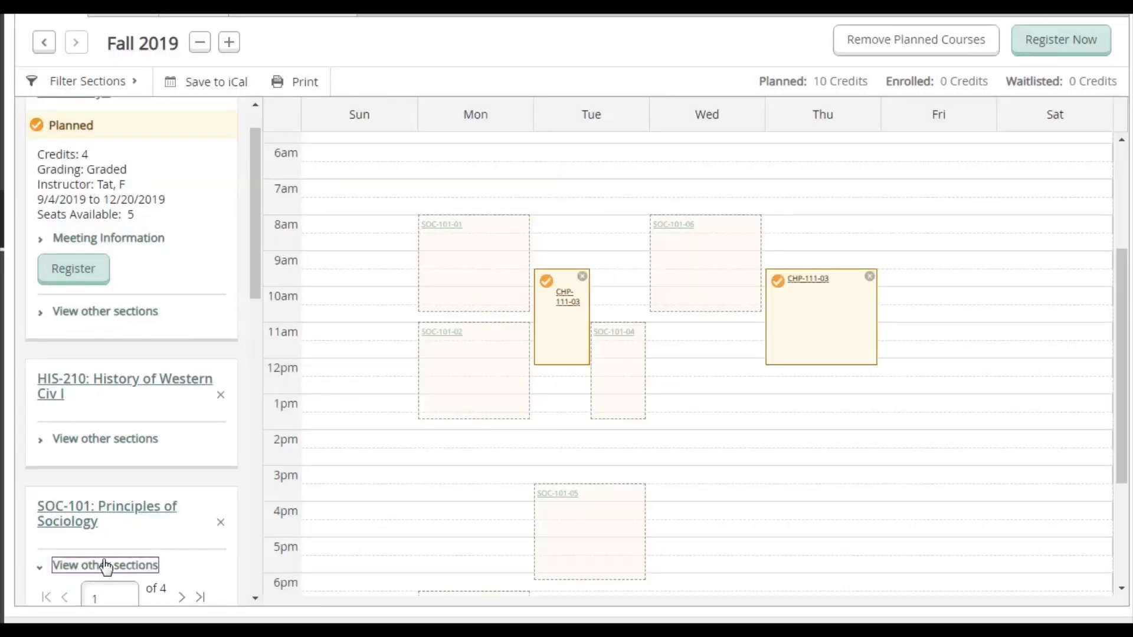
mouse_move(104, 91)
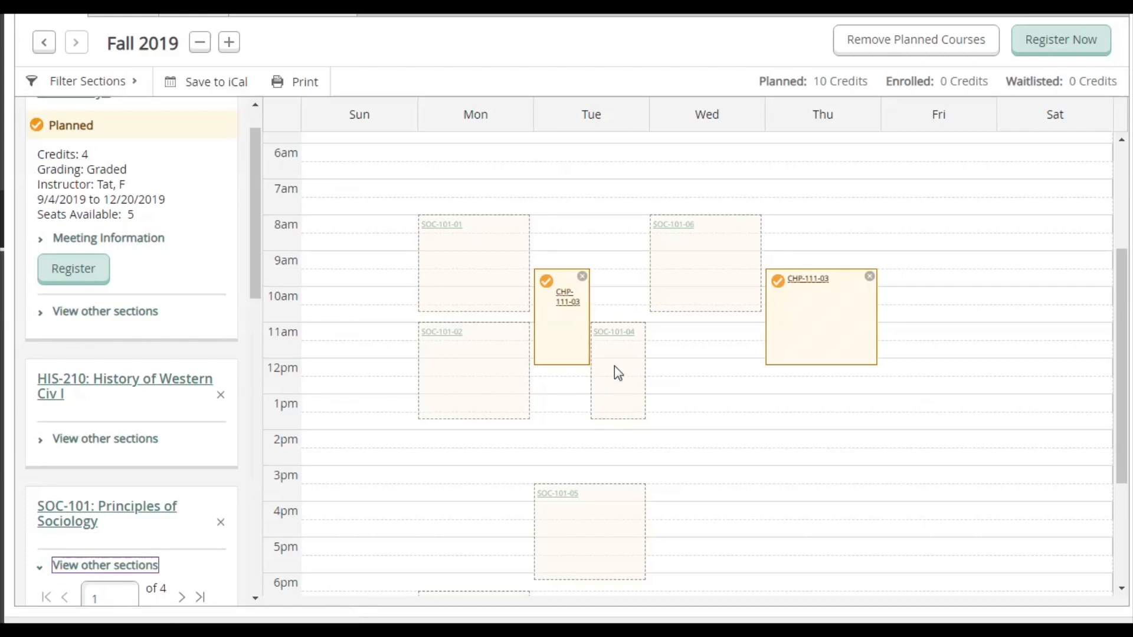
mouse_move(556, 338)
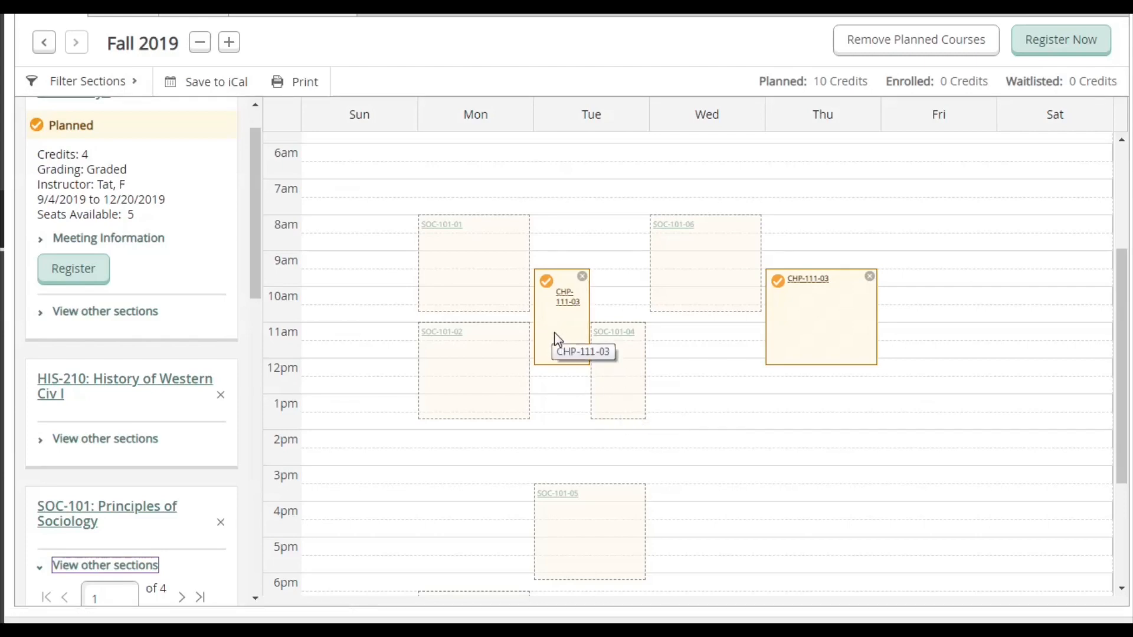
mouse_move(76, 89)
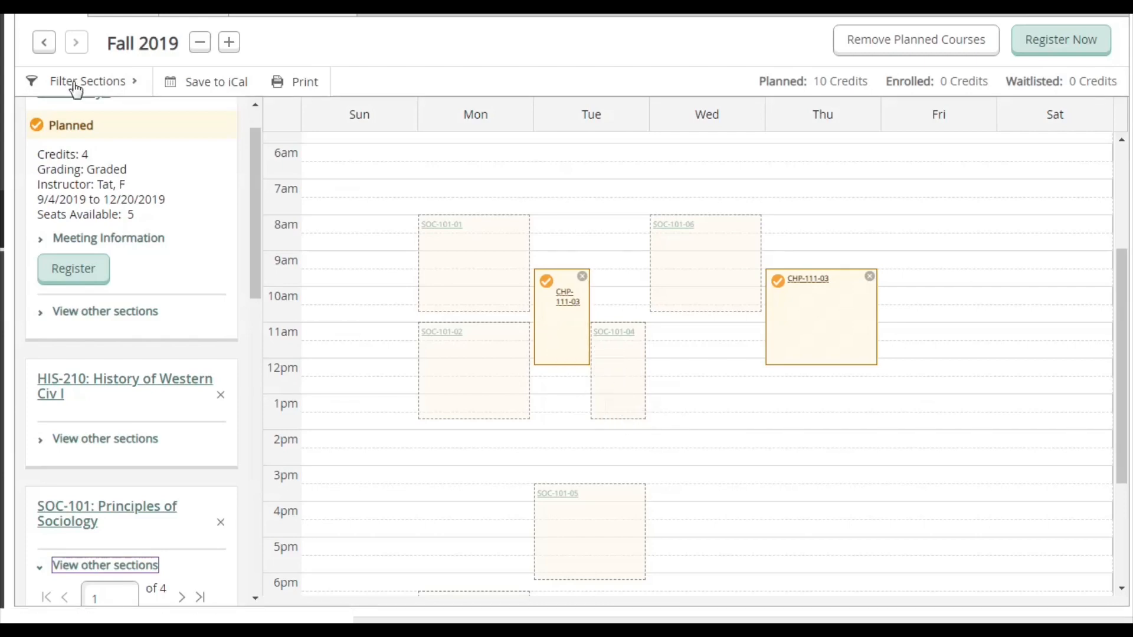
Filter sections to Open Sections at Journal Square meeting on Monday.
click(82, 81)
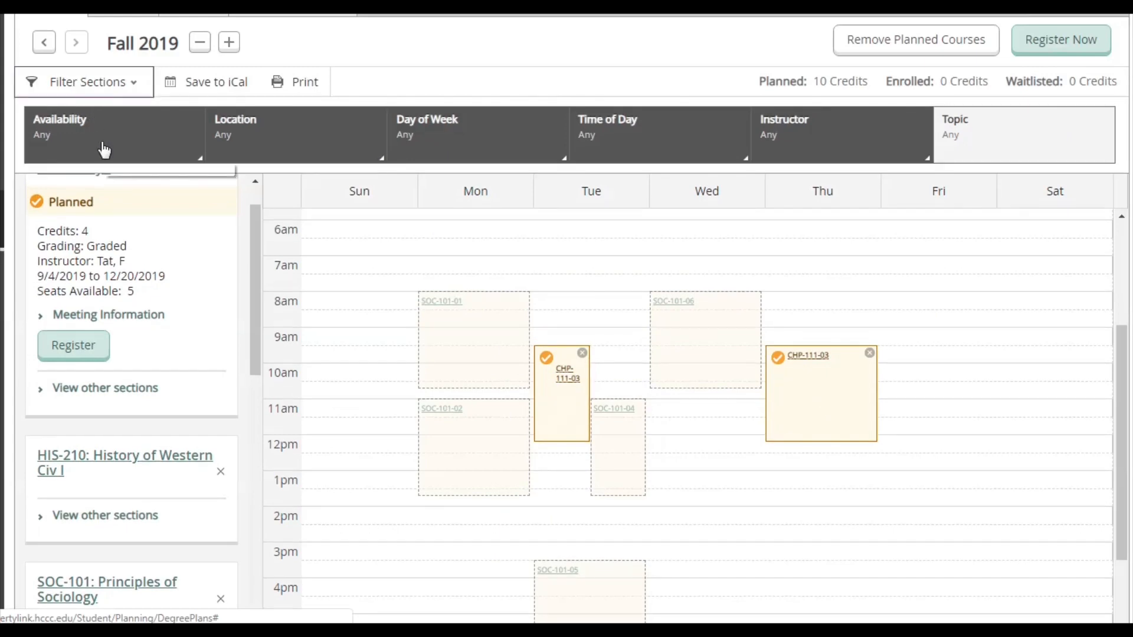
click(80, 179)
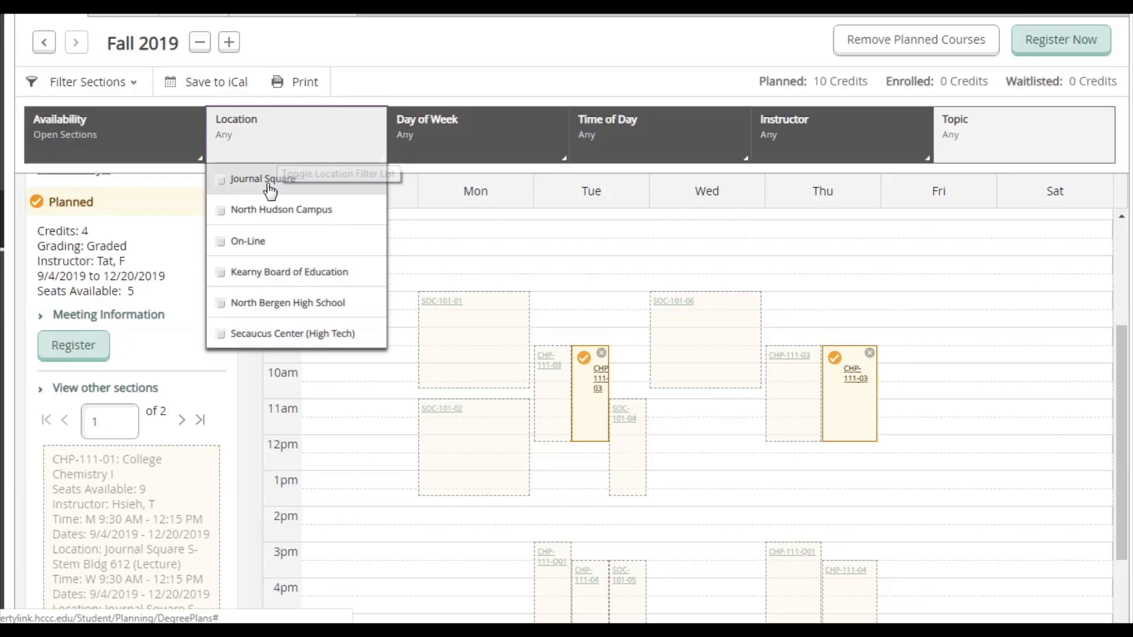
click(221, 179)
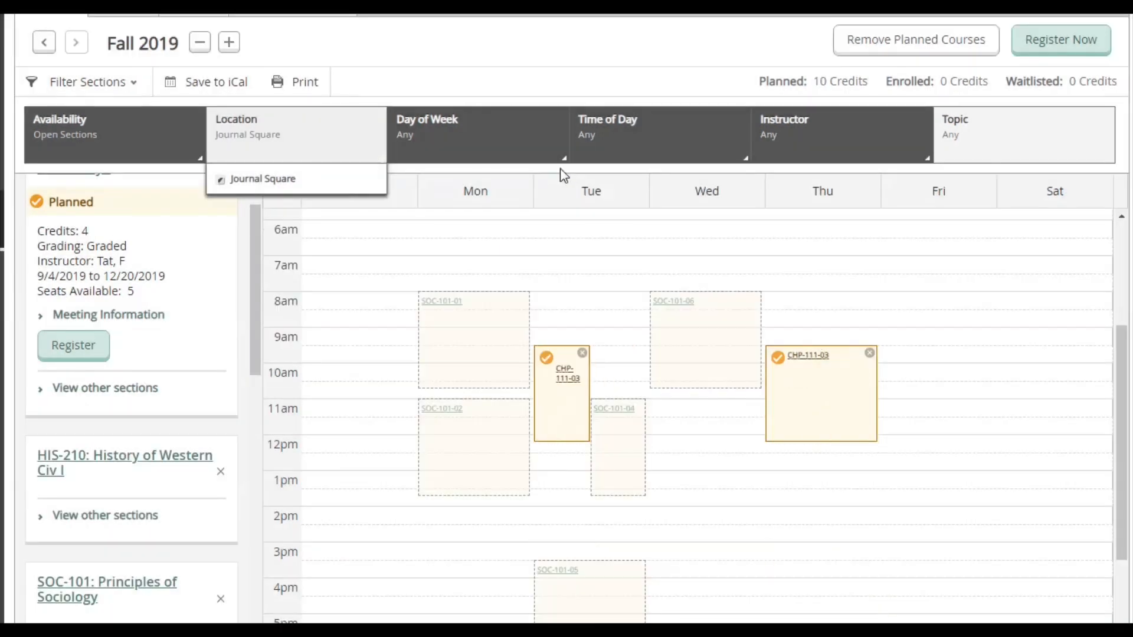
mouse_move(412, 334)
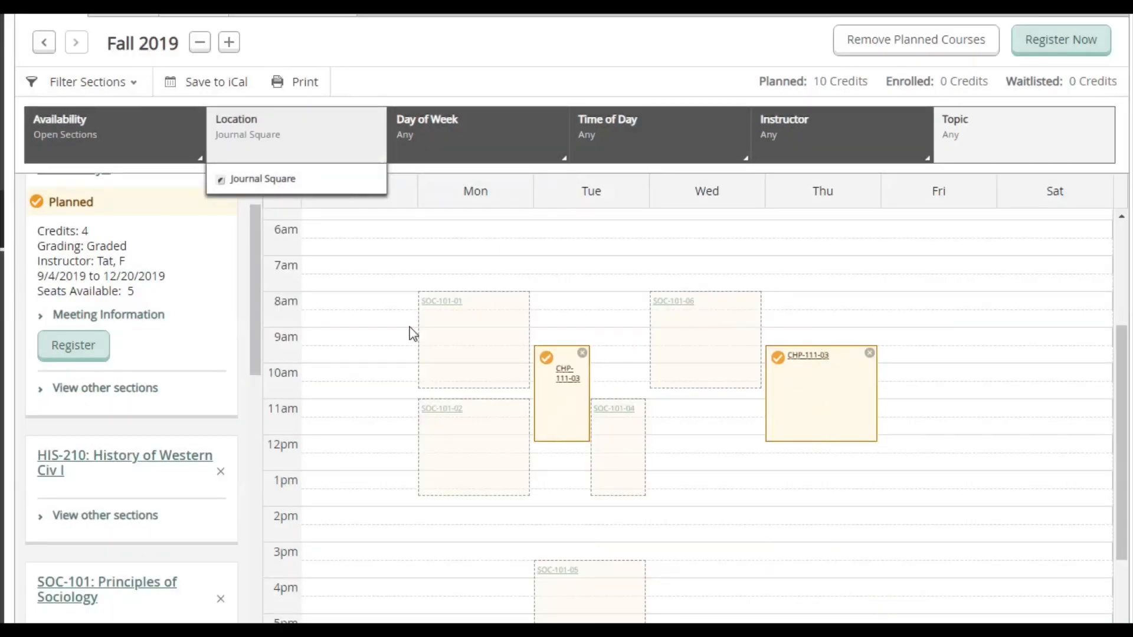
mouse_move(387, 275)
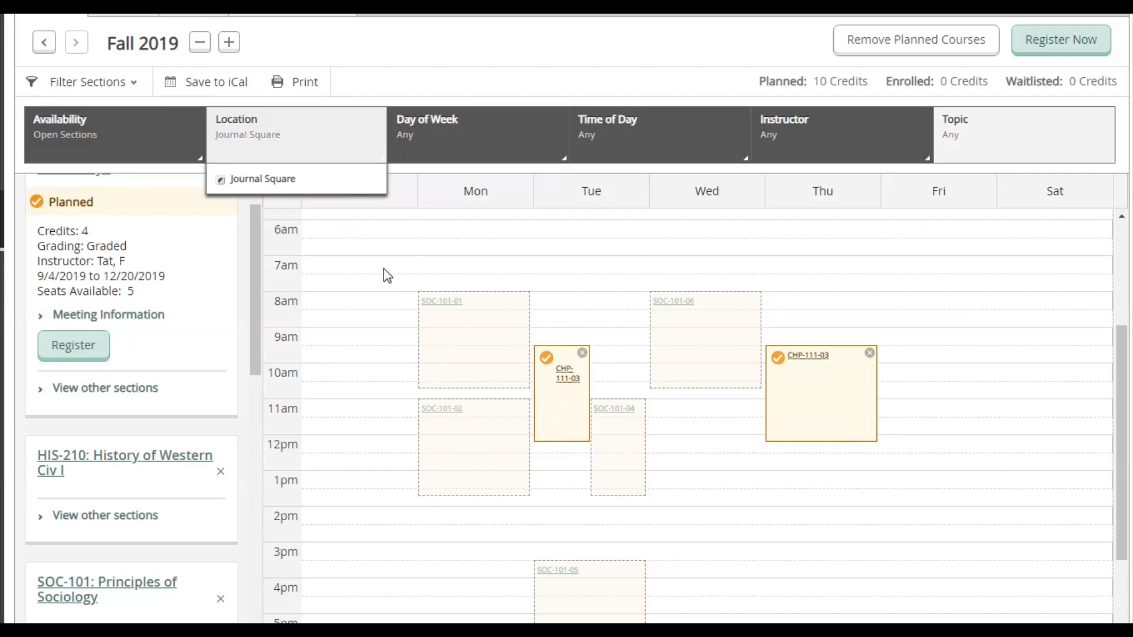
click(476, 133)
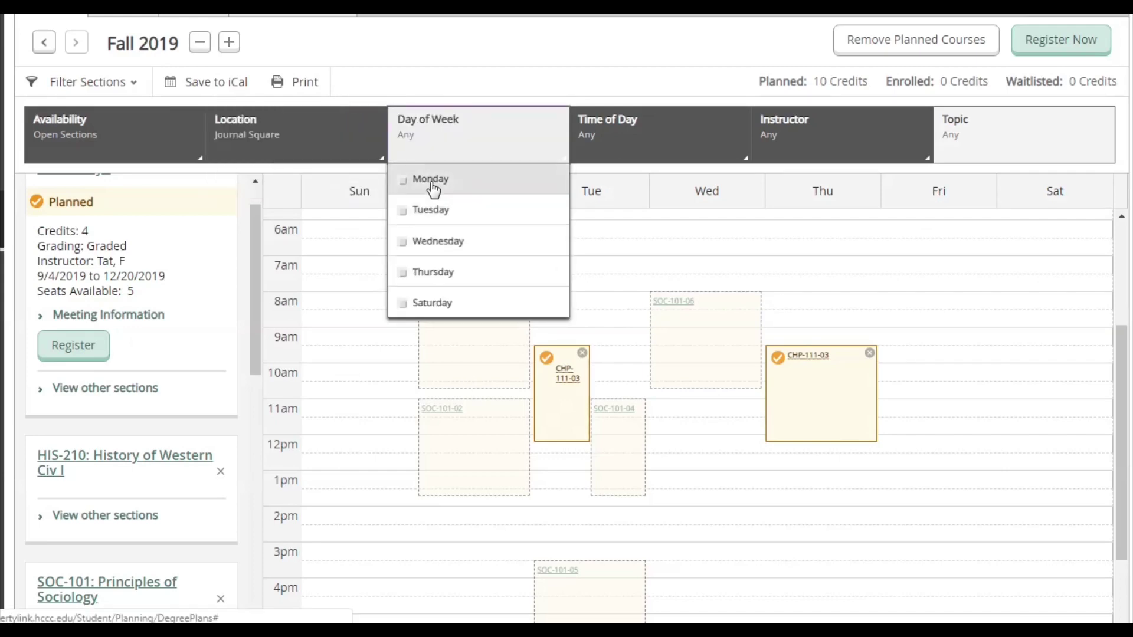
click(403, 180)
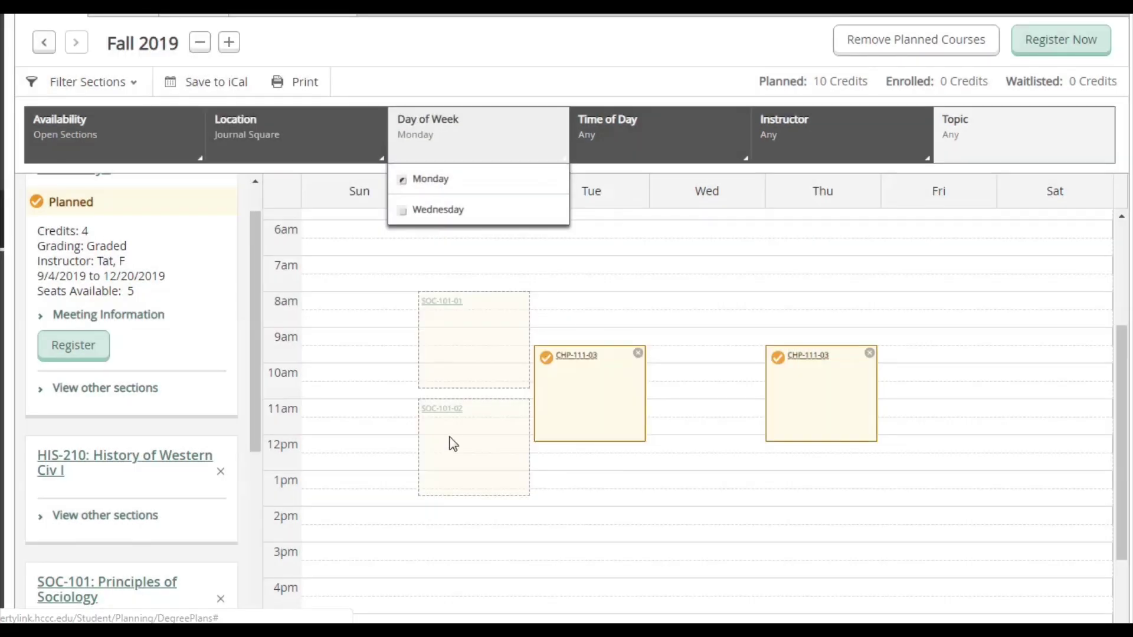
mouse_move(485, 156)
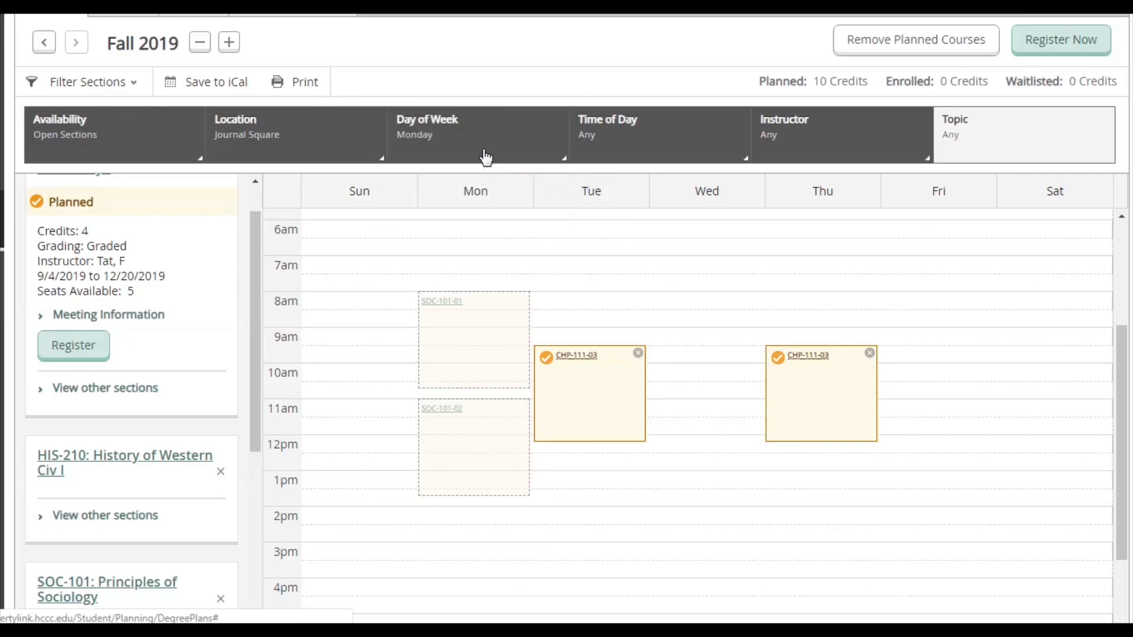
mouse_move(467, 311)
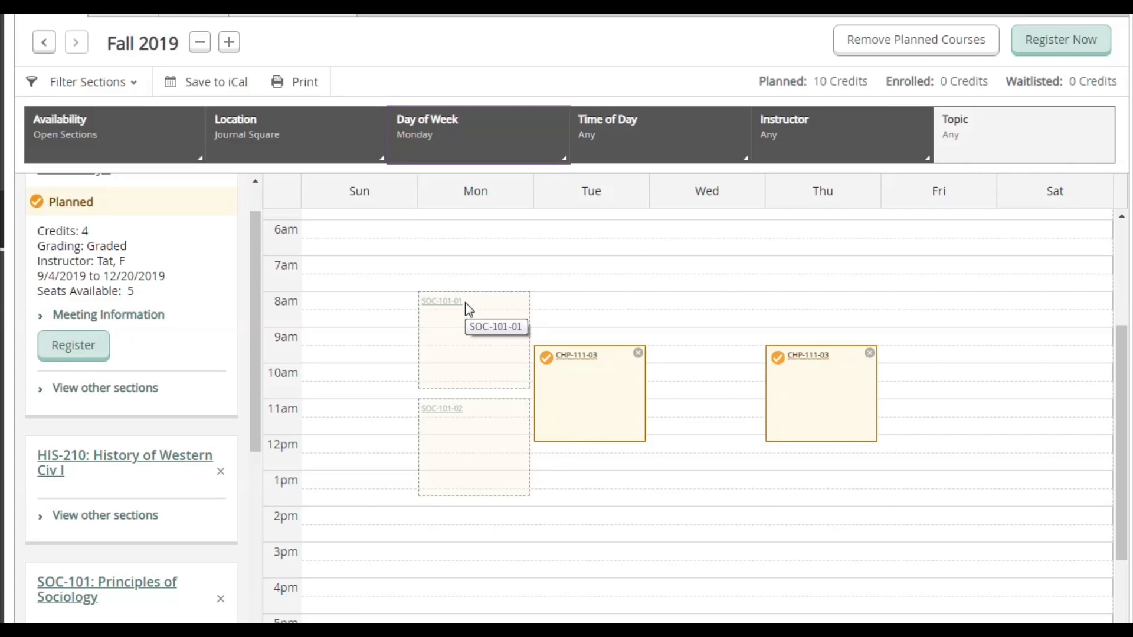
mouse_move(450, 419)
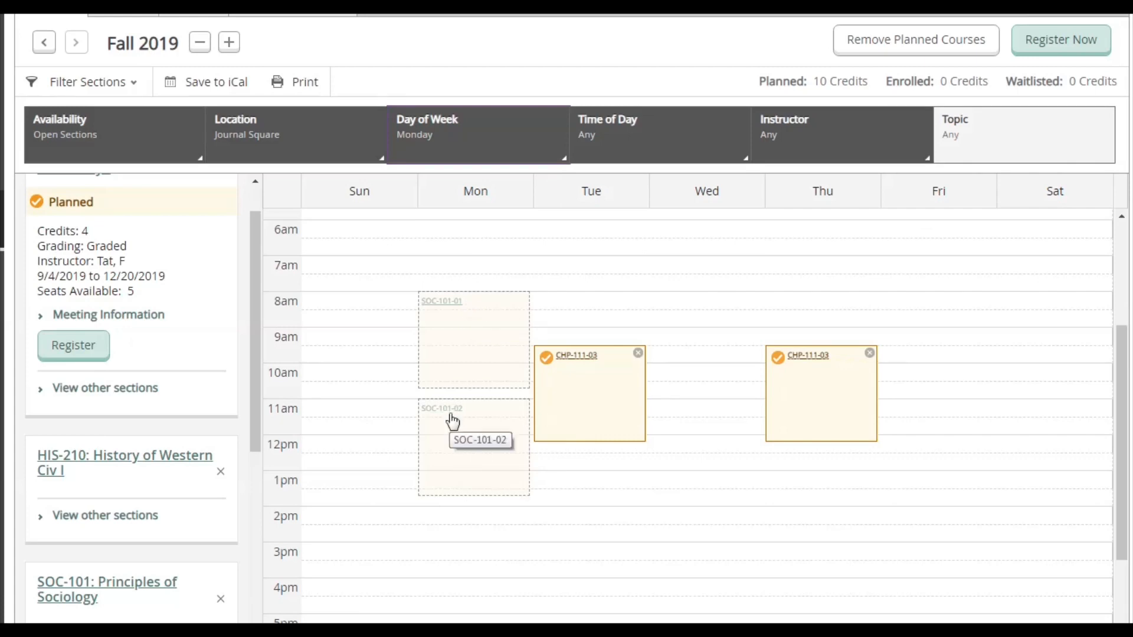
Add the Monday 11:00–1:45 section SOC-101-02 to the Fall 2019 plan.
click(451, 419)
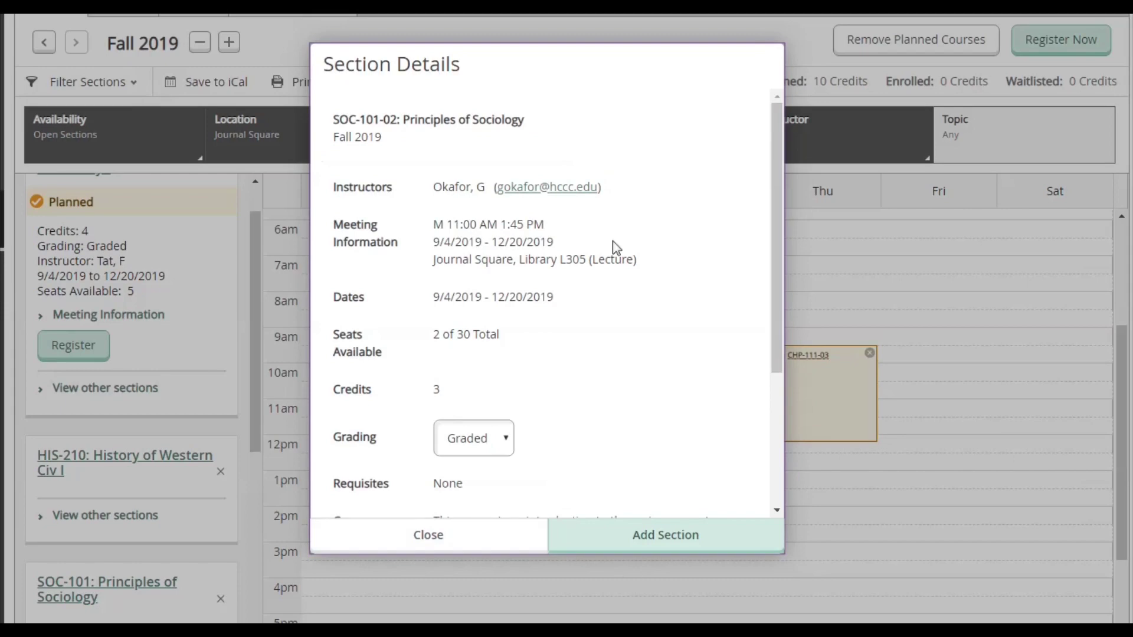
click(665, 535)
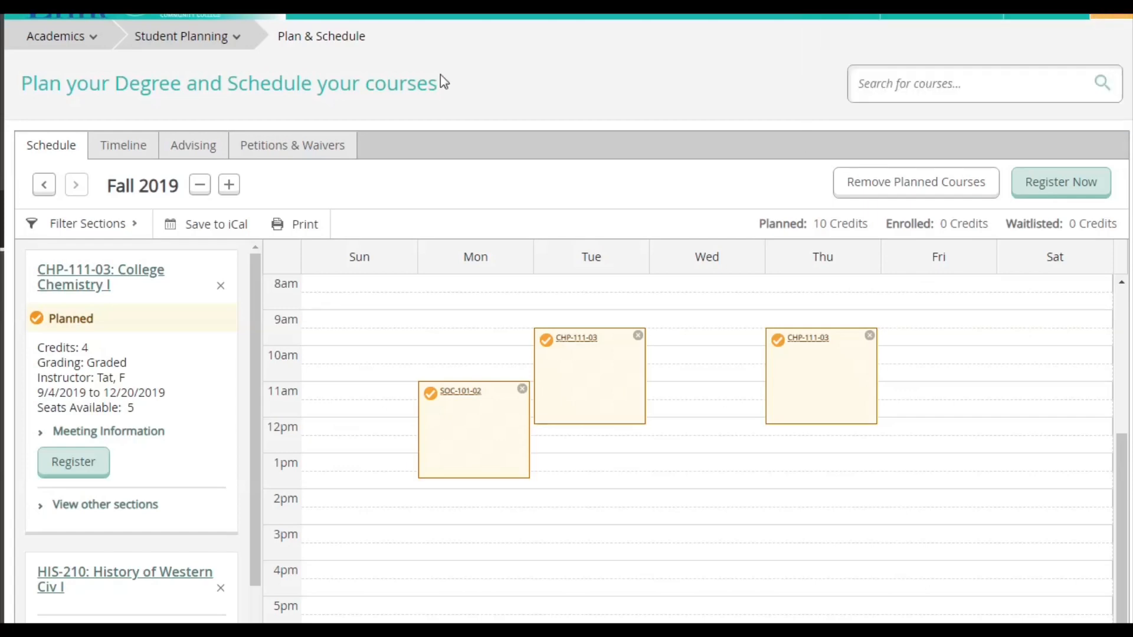
Show the other HIS-210 sections on the calendar and bring up the section filter bar.
scroll(down, 3)
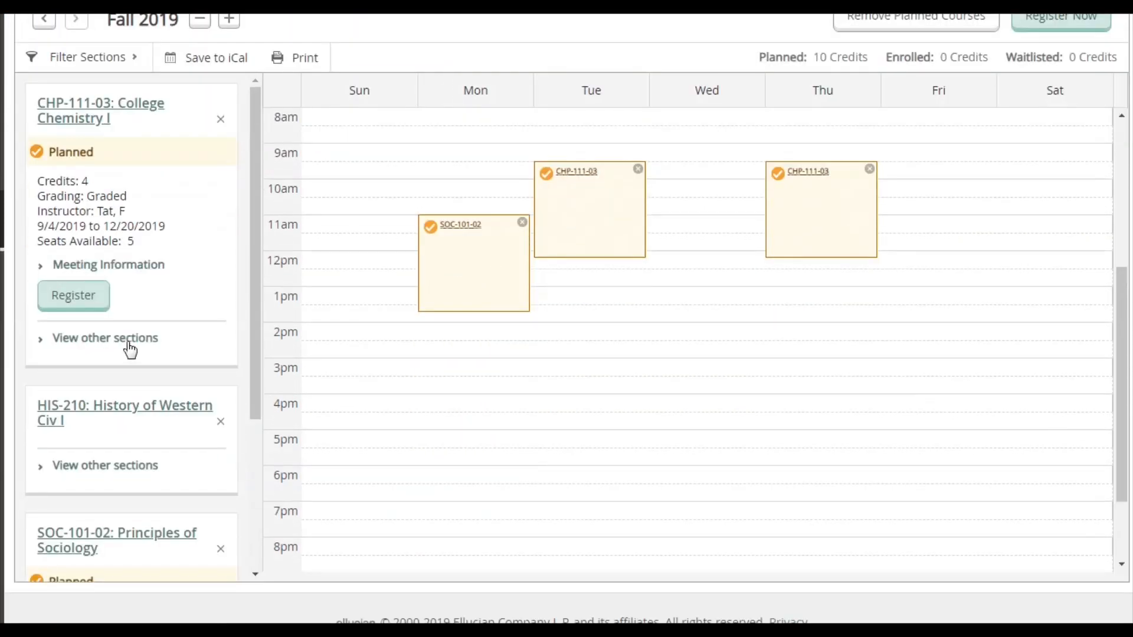
scroll(down, 3)
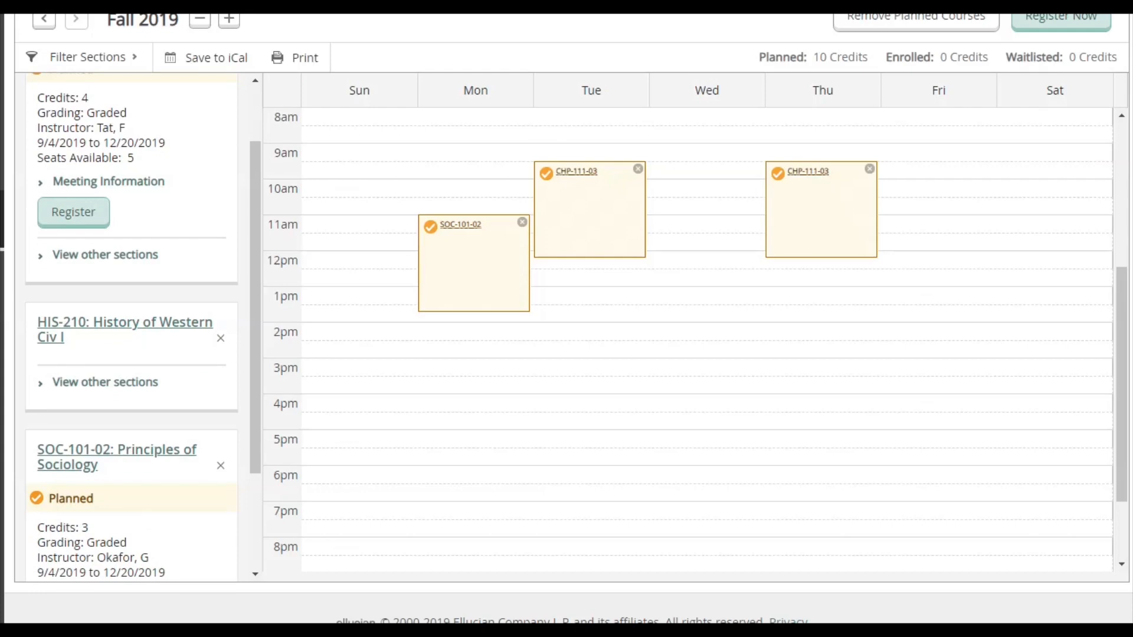
mouse_move(99, 396)
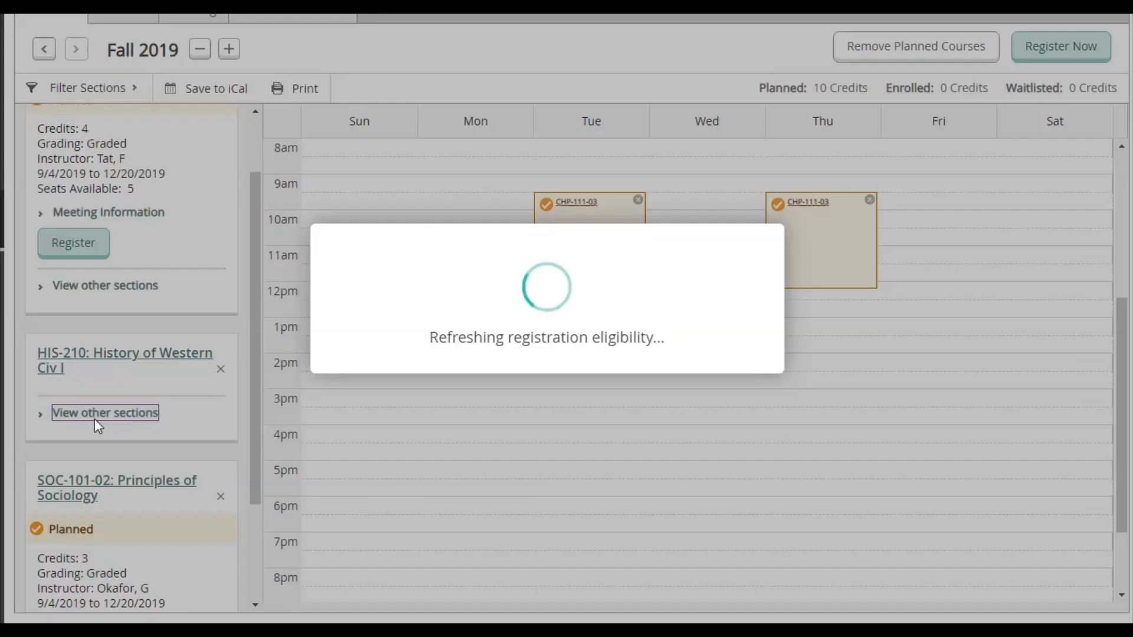
click(104, 413)
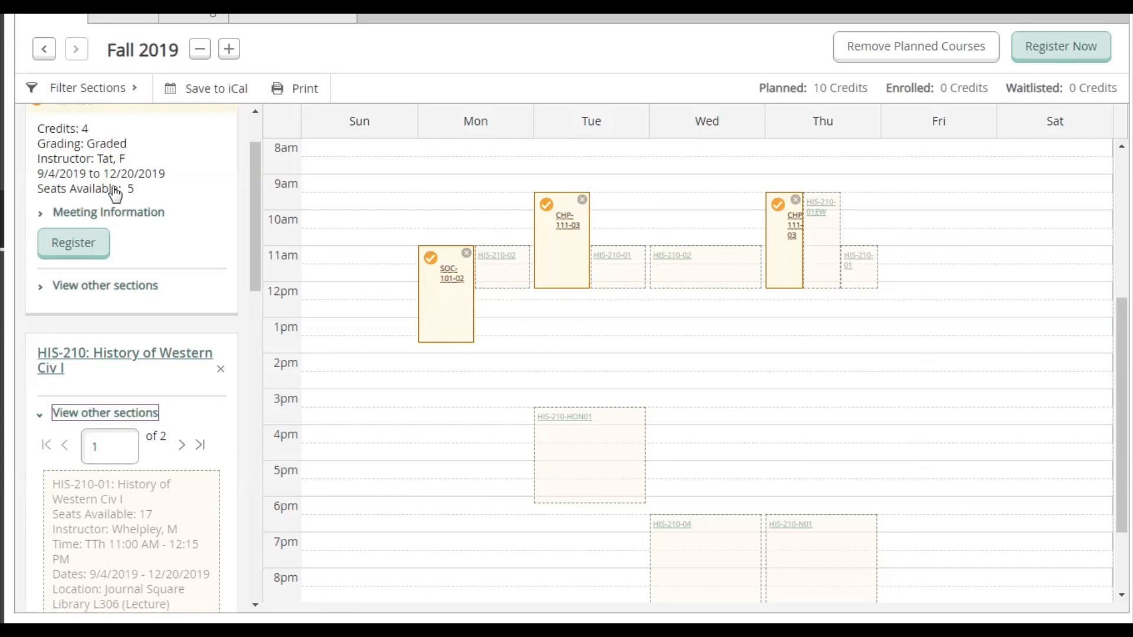
click(88, 88)
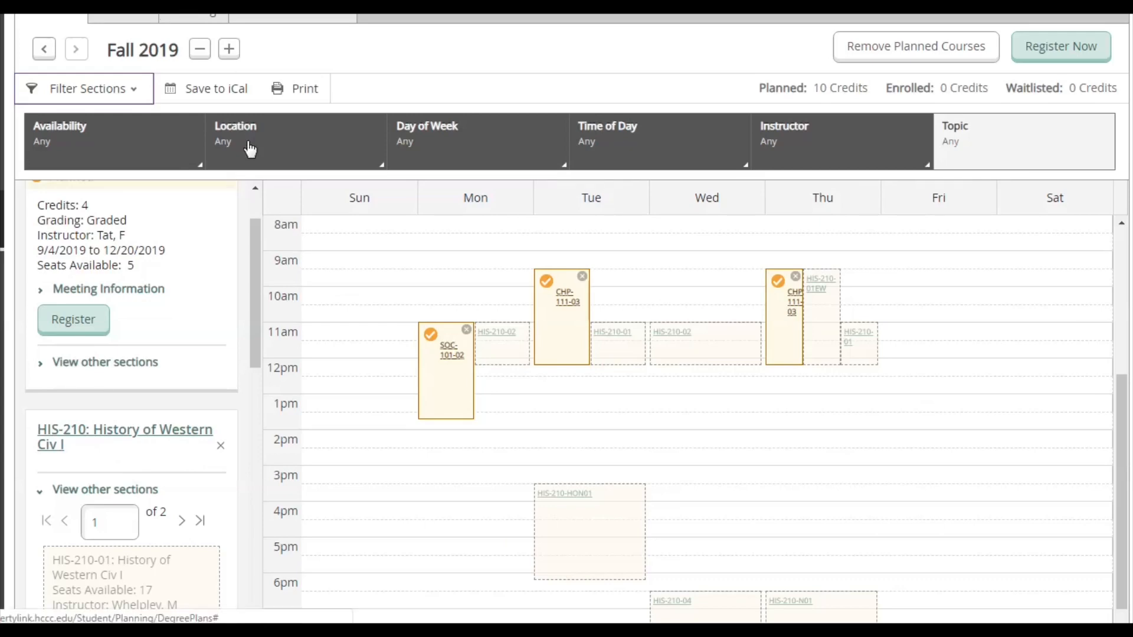
click(235, 141)
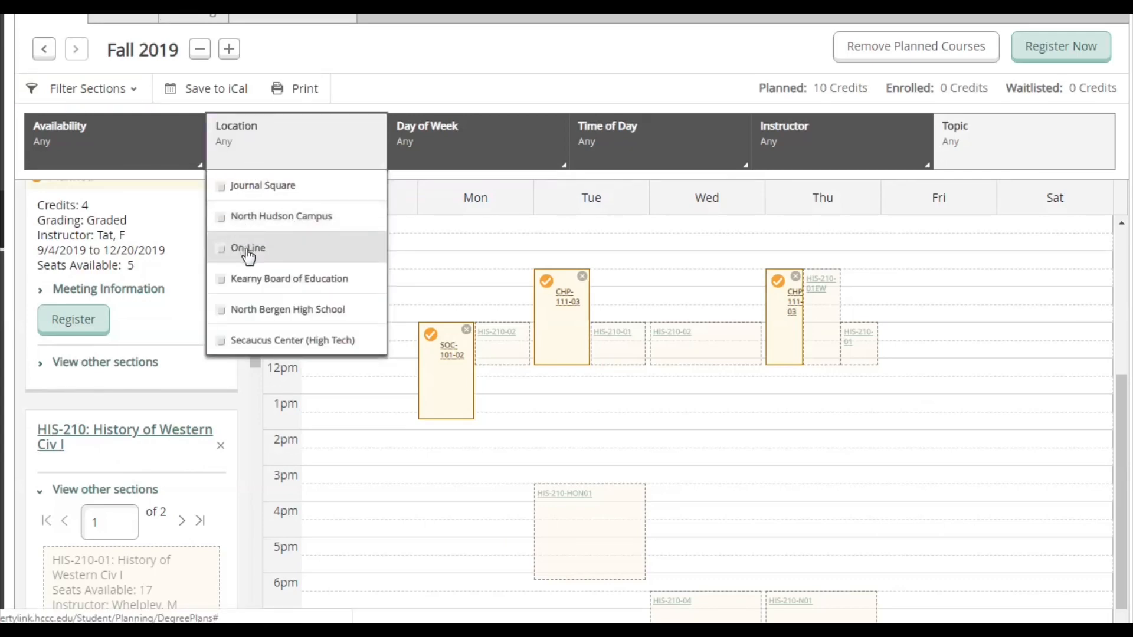
click(247, 248)
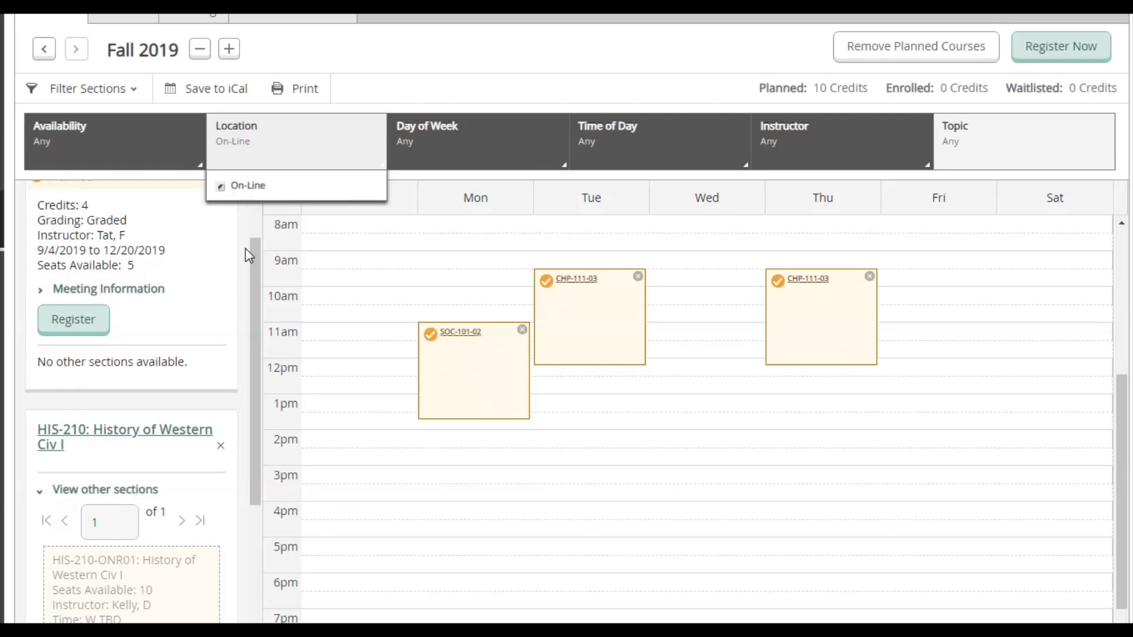
scroll(down, 3)
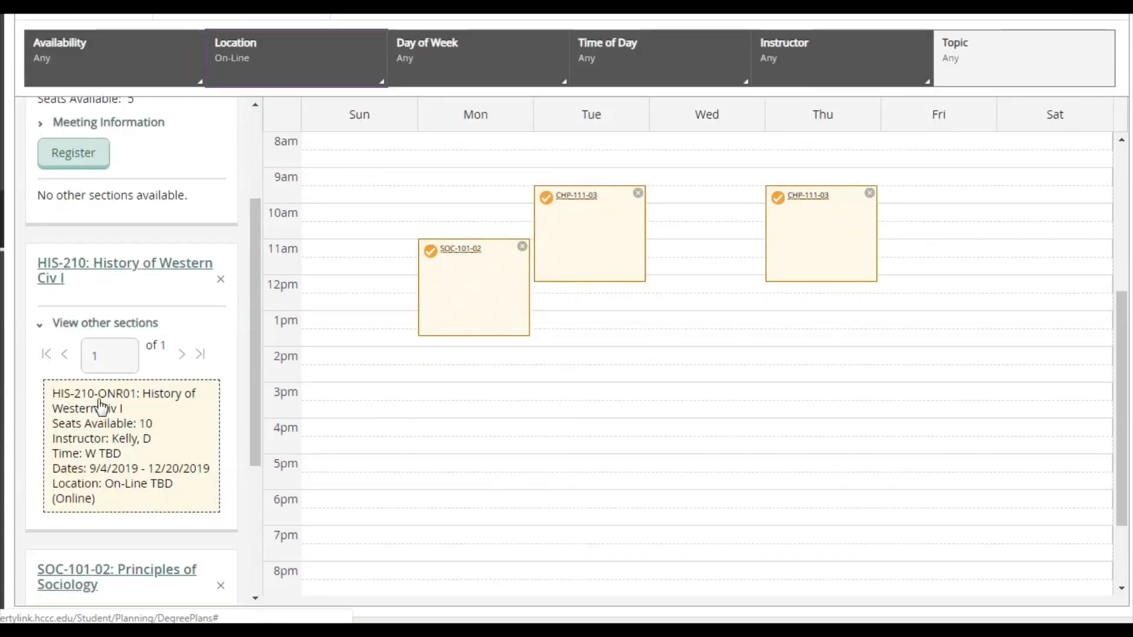
mouse_move(104, 561)
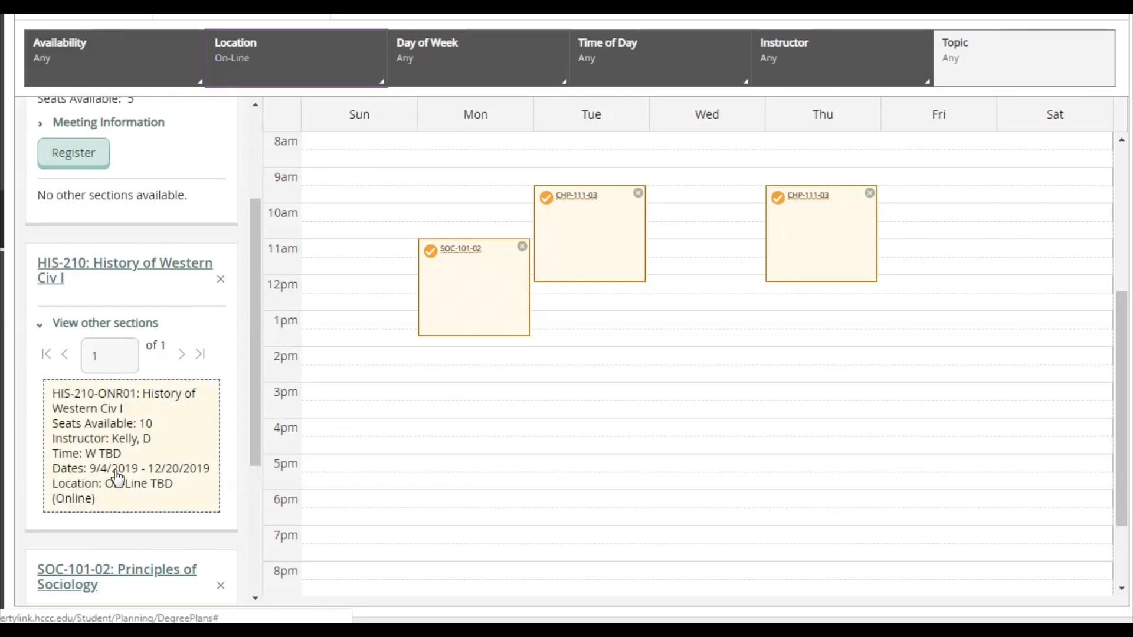
mouse_move(139, 445)
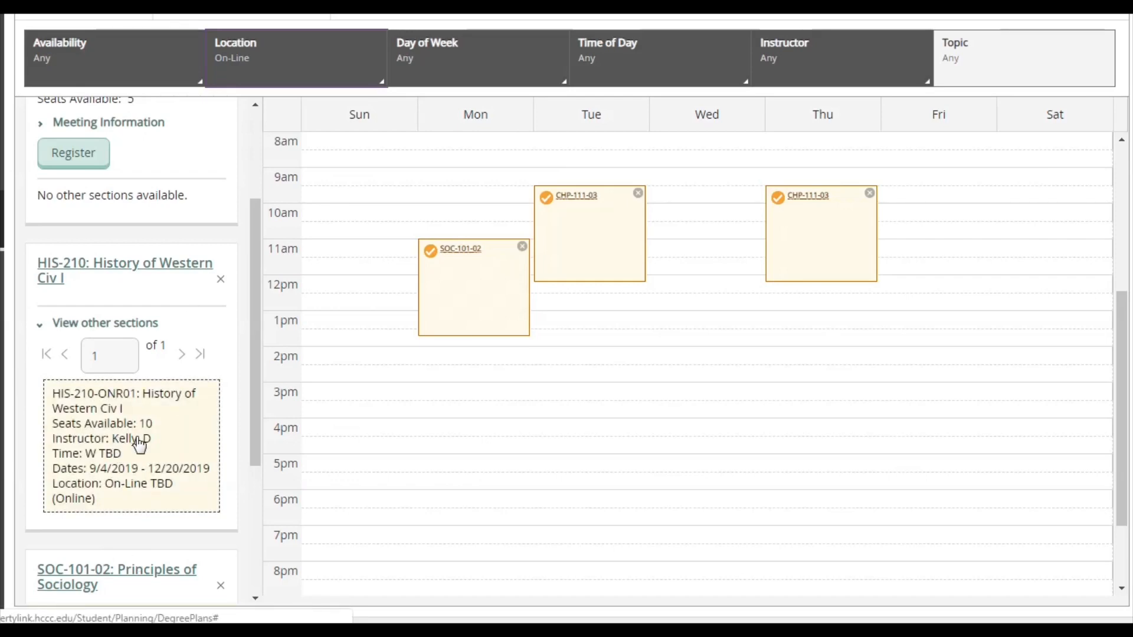
click(131, 445)
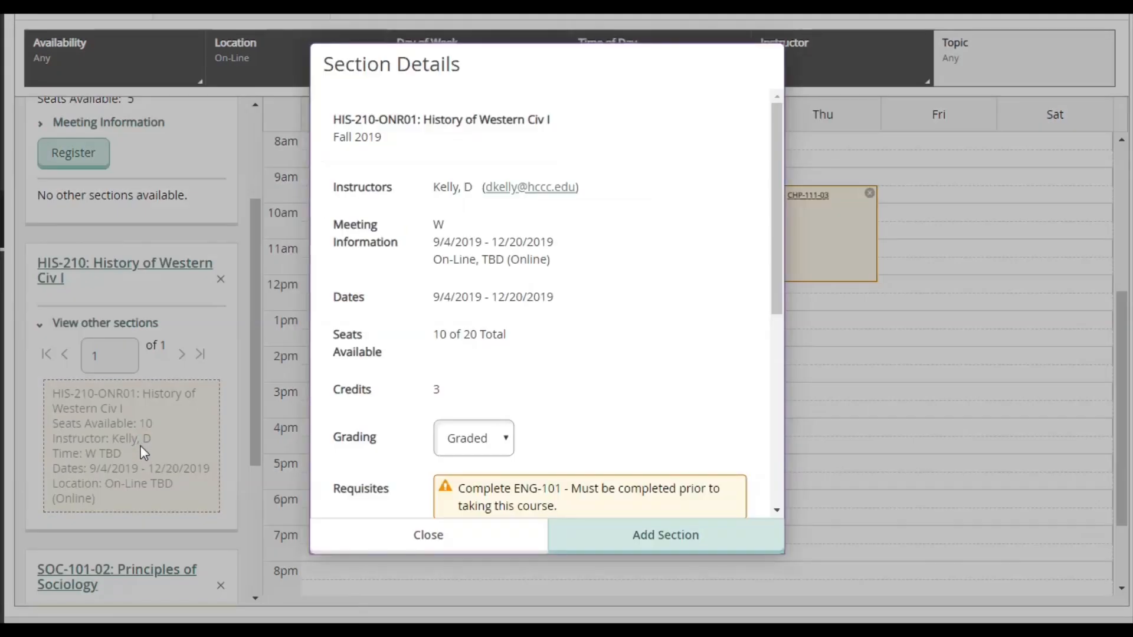
mouse_move(464, 259)
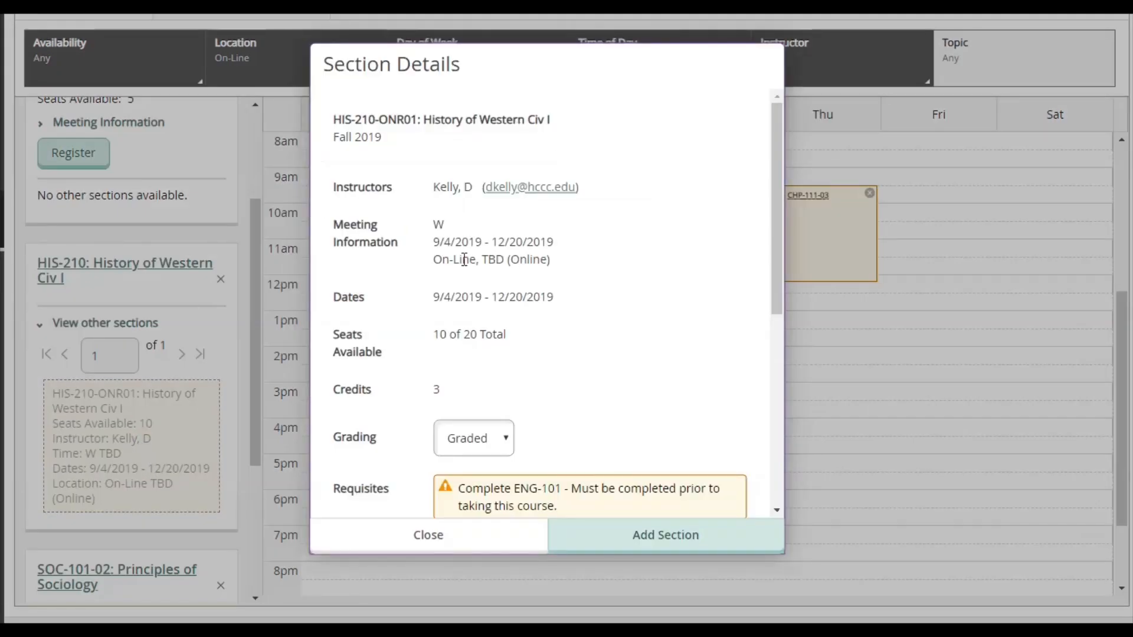
click(665, 535)
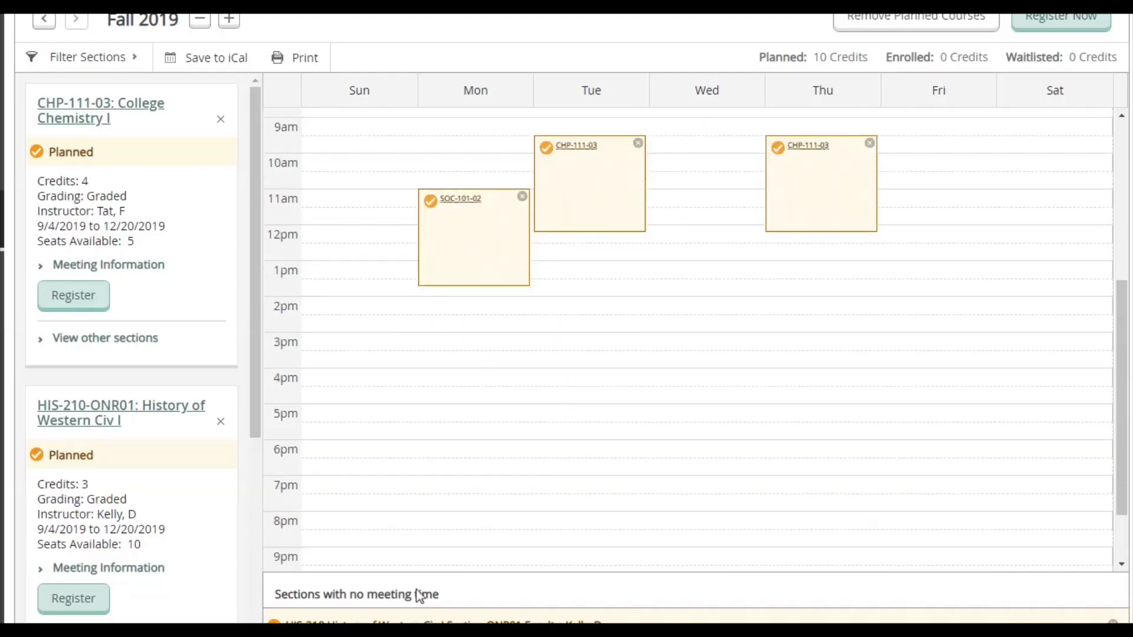
scroll(down, 3)
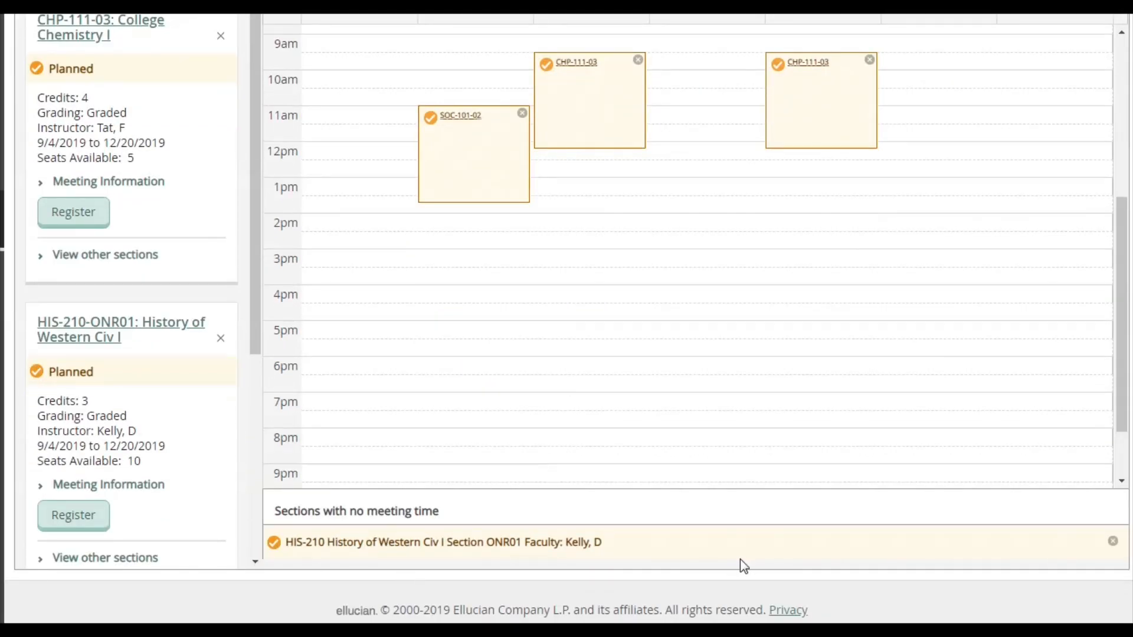
mouse_move(734, 572)
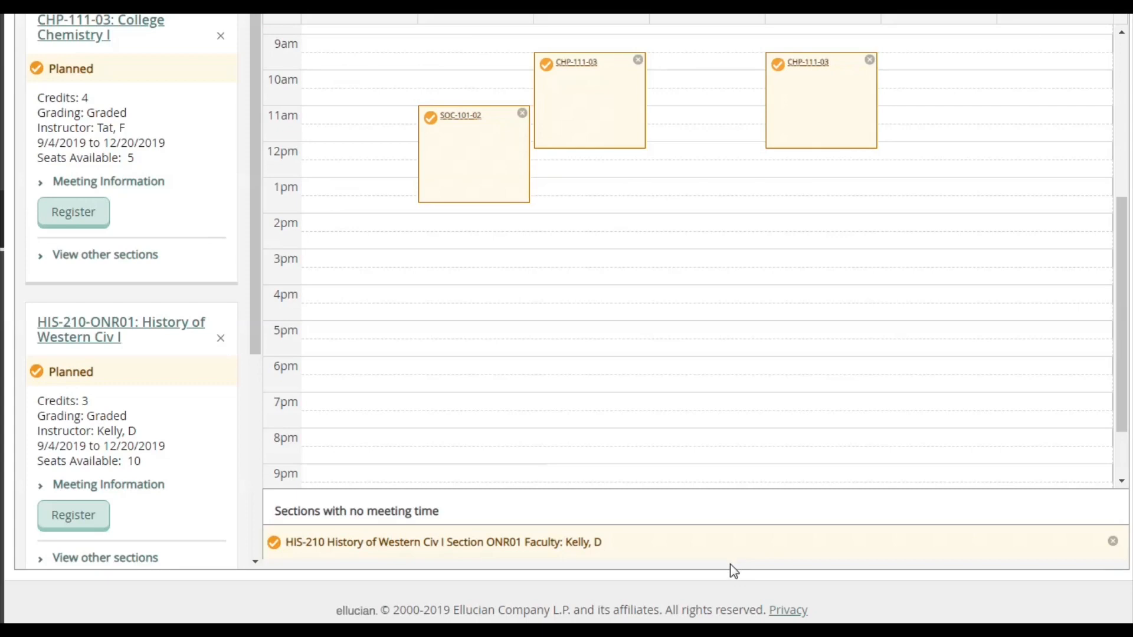
mouse_move(721, 586)
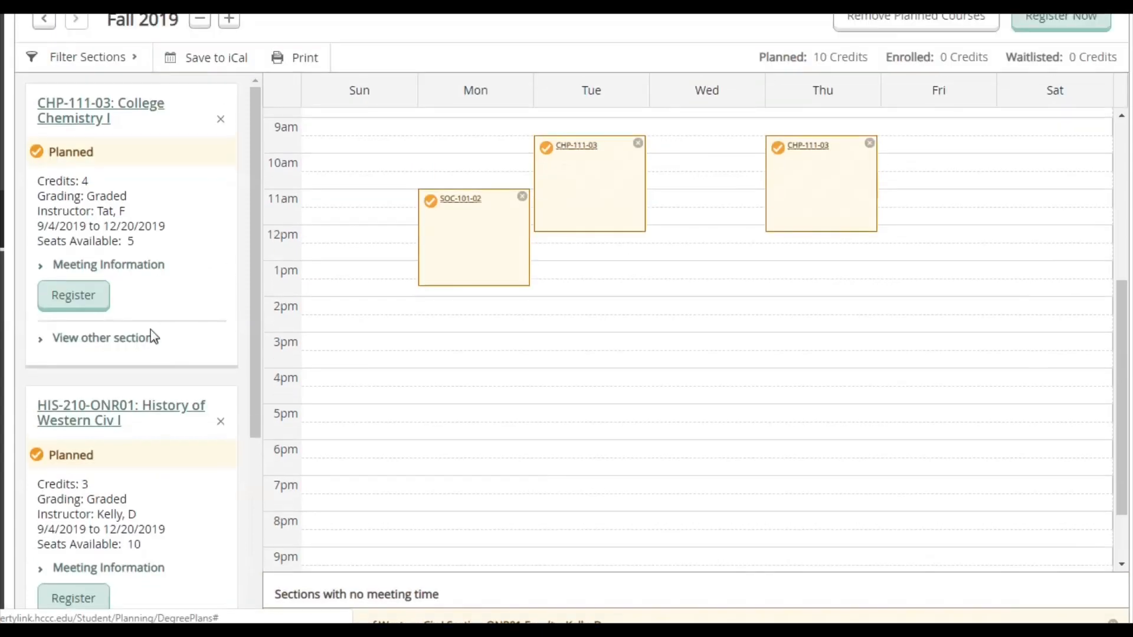
scroll(down, 3)
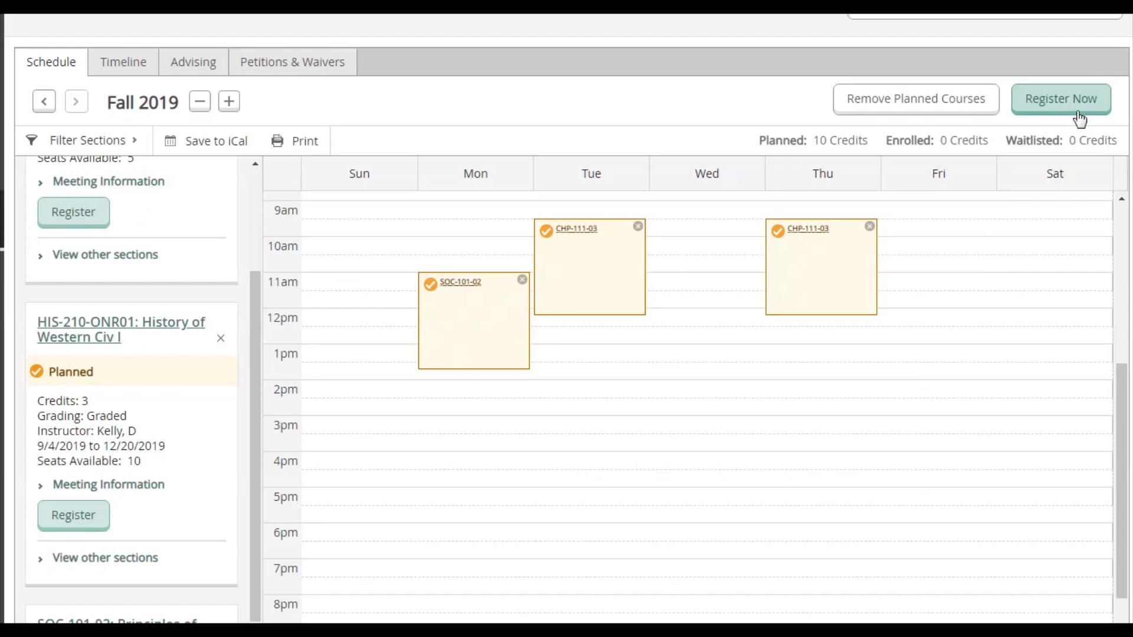
Register Now for all three Fall 2019 courses and dismiss the payment-required notice.
click(1060, 98)
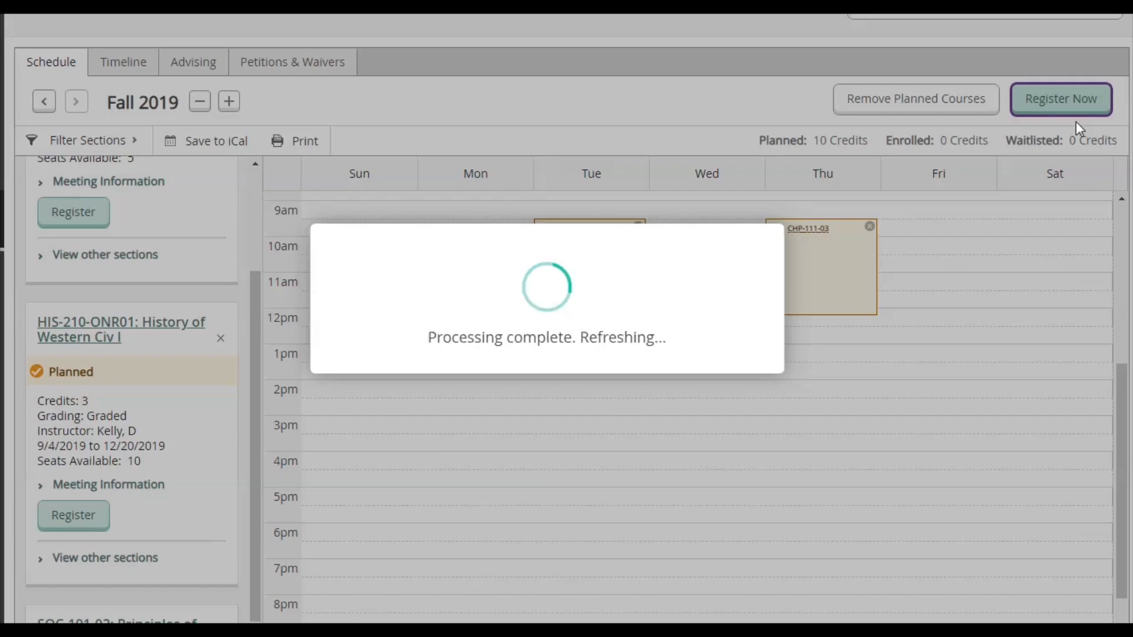
click(1062, 98)
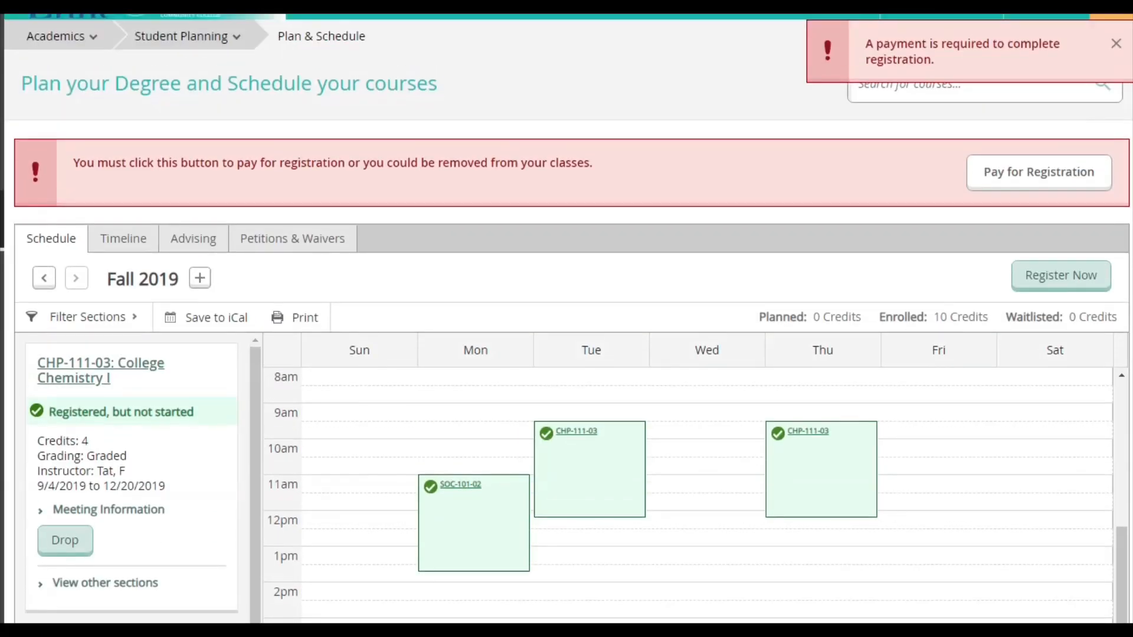
click(1110, 42)
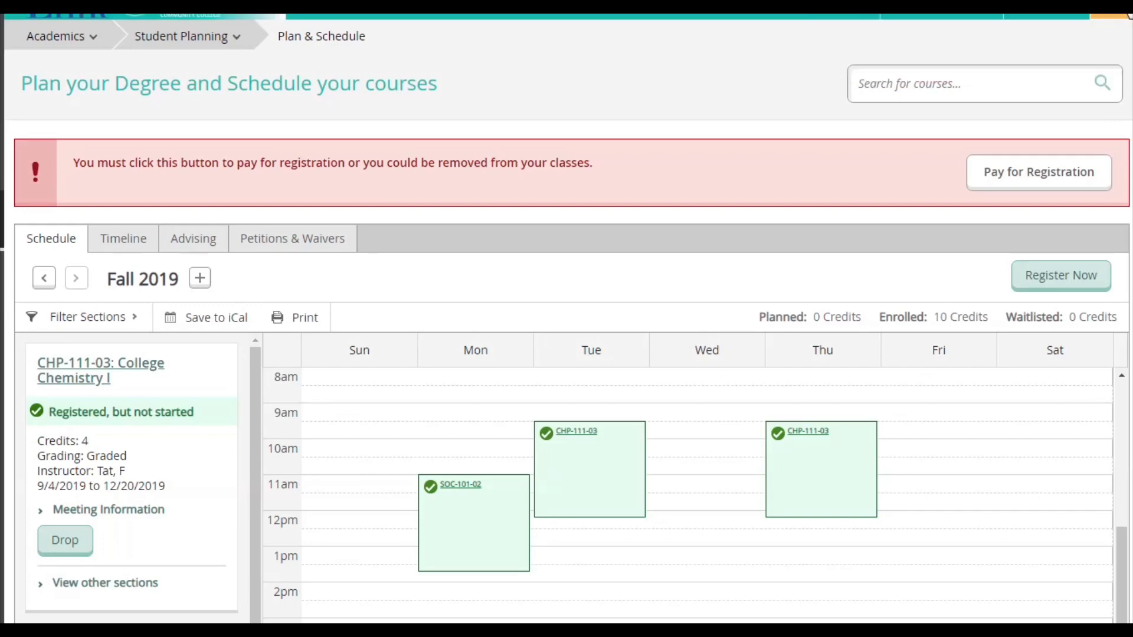
scroll(down, 3)
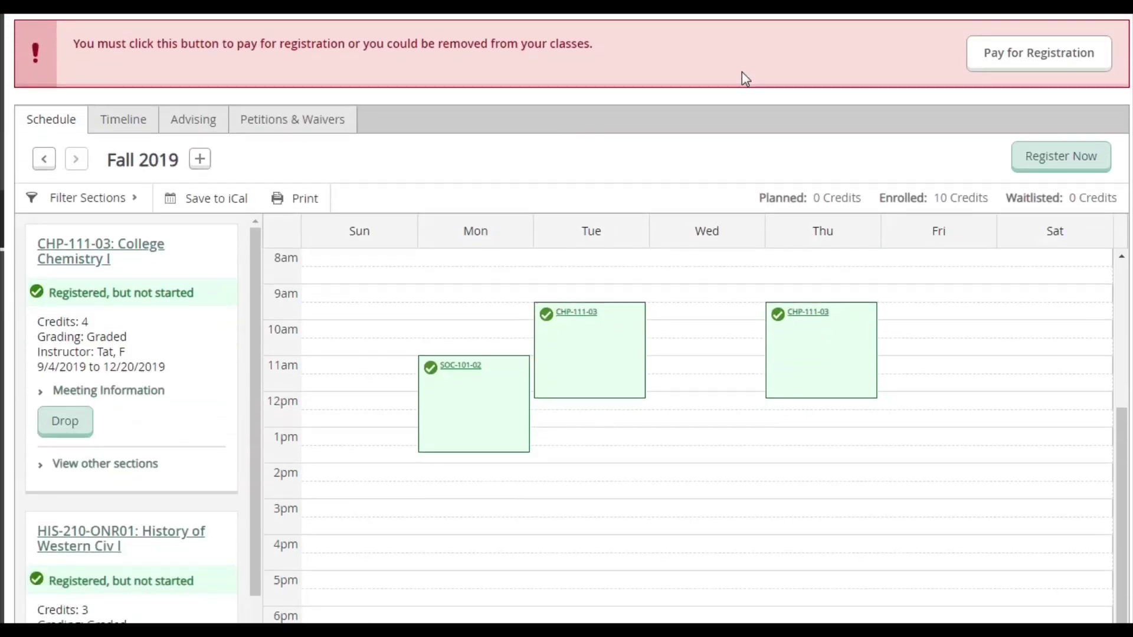
scroll(down, 3)
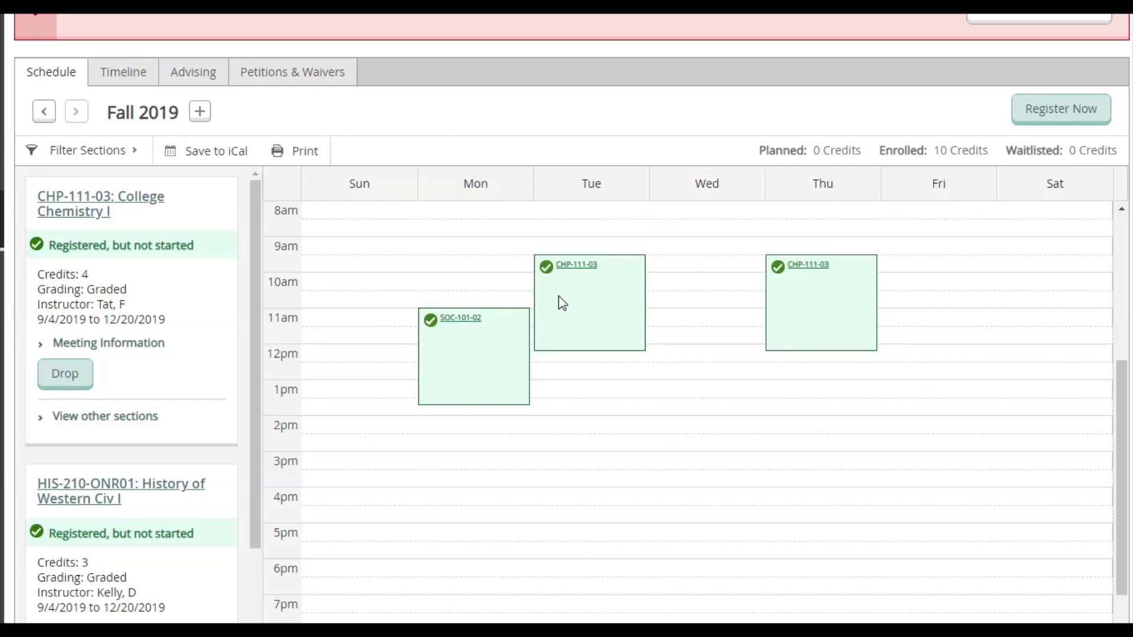
mouse_move(81, 267)
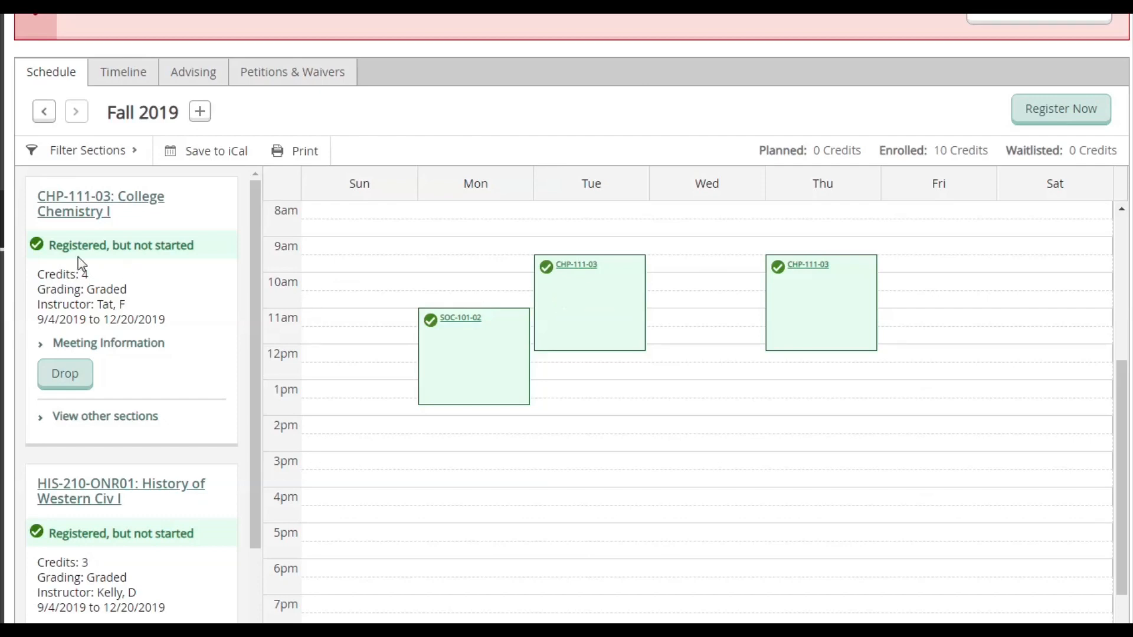
mouse_move(53, 257)
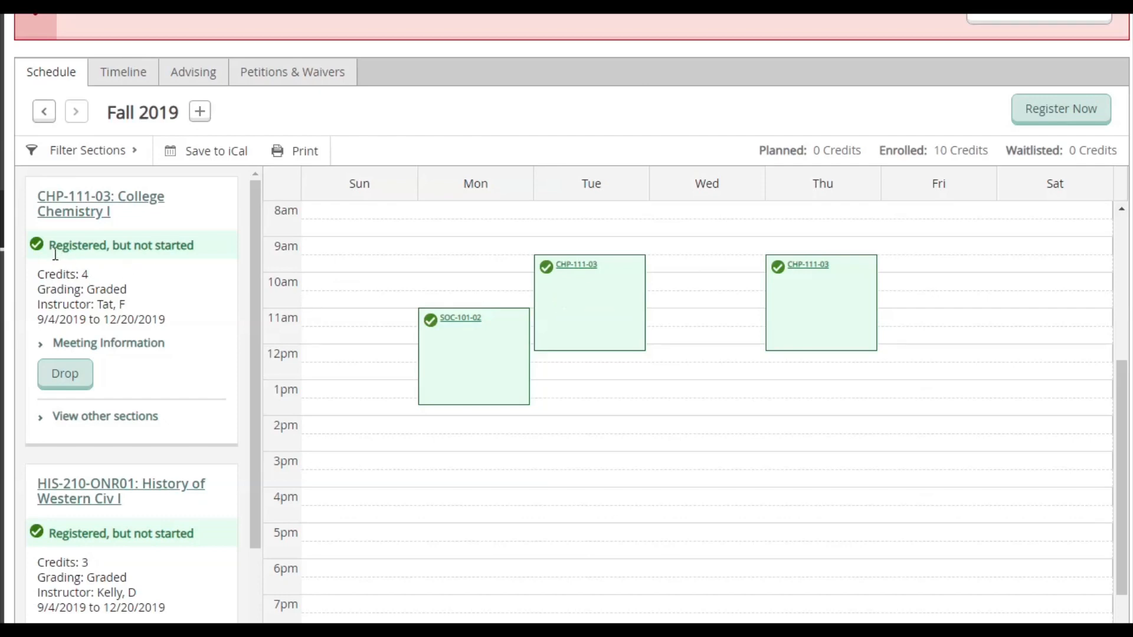